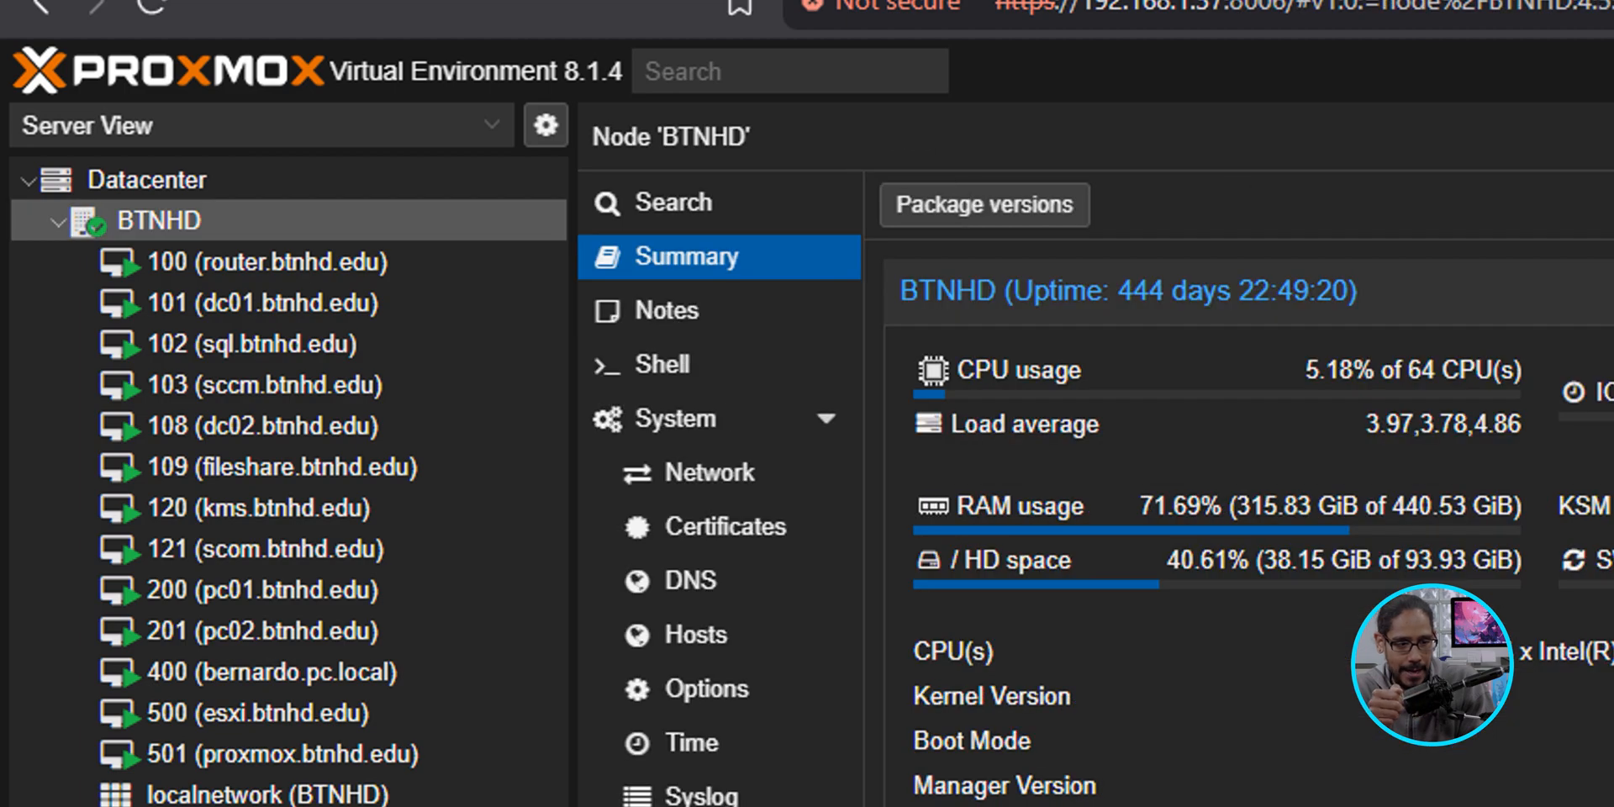
- Begin a new VM on node BTNHD with ID 502 named truenas.btnhd.edu
{"action": "right_click", "coordinate": [156, 221]}
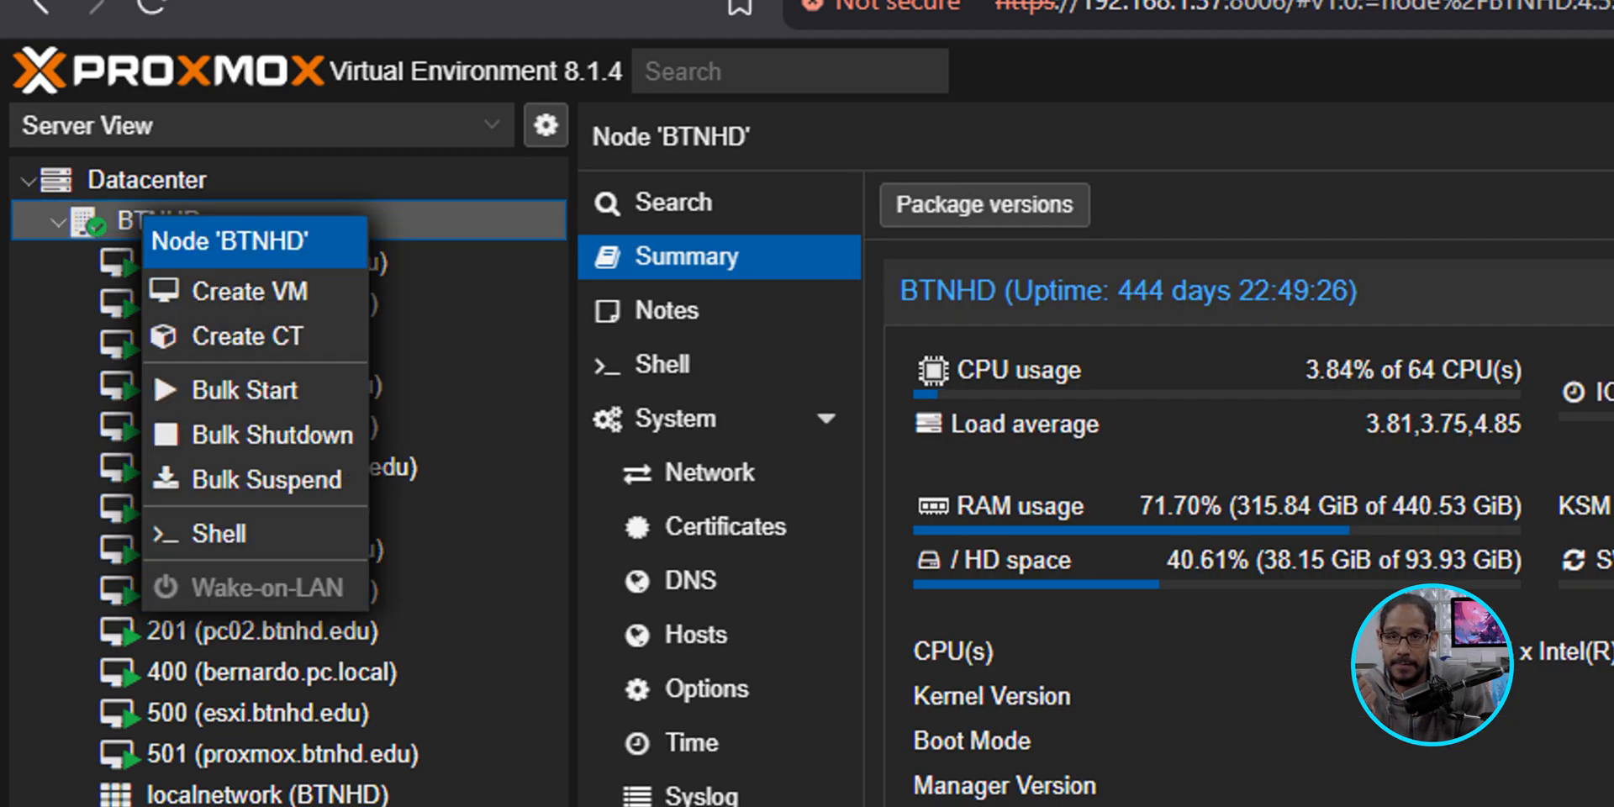
{"action": "left_click", "coordinate": [247, 291]}
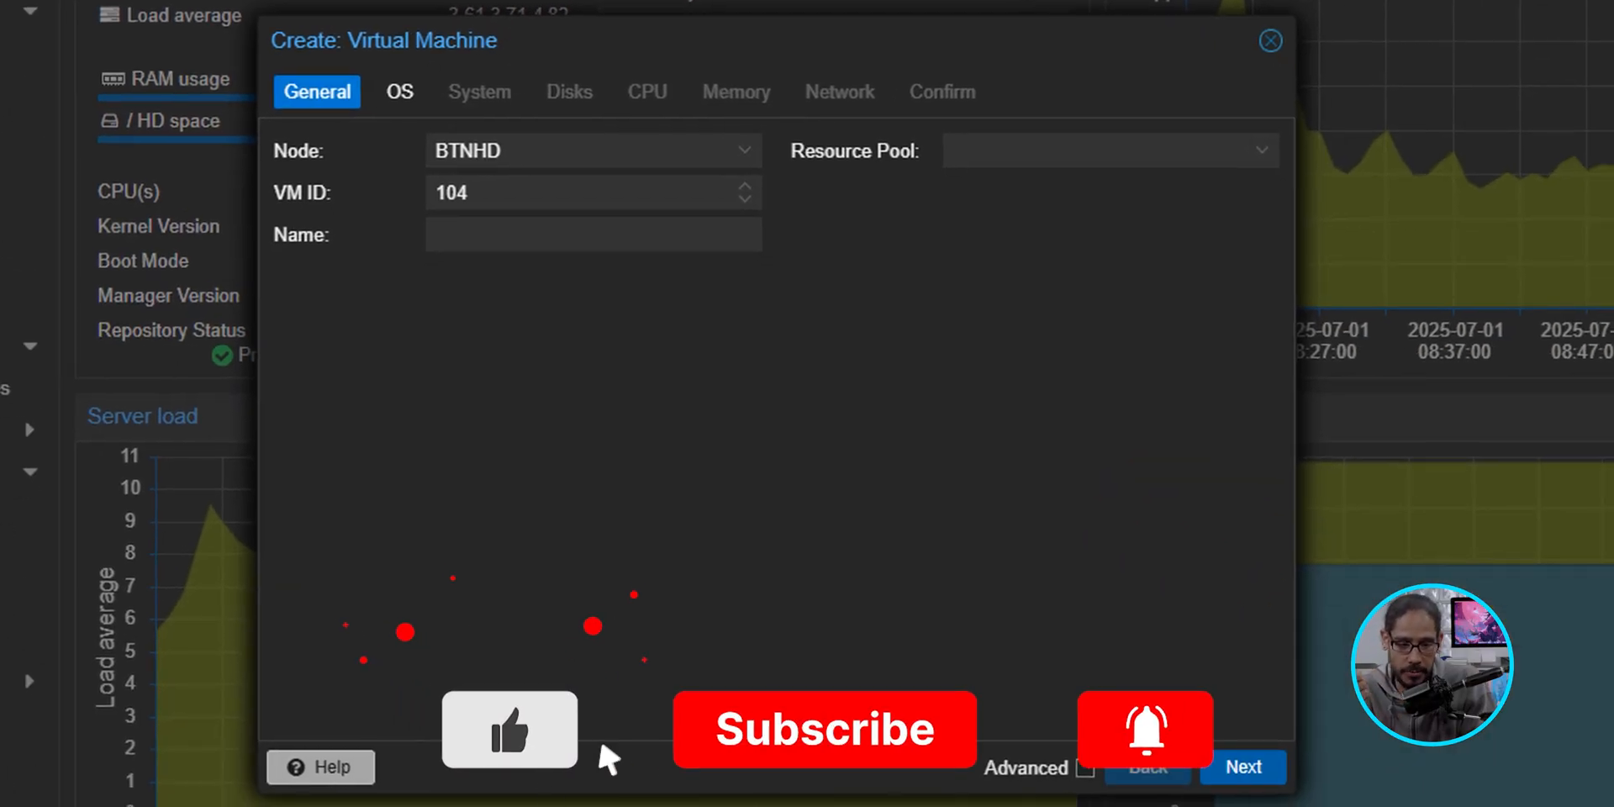
{"action": "mouse_move", "coordinate": [1076, 762]}
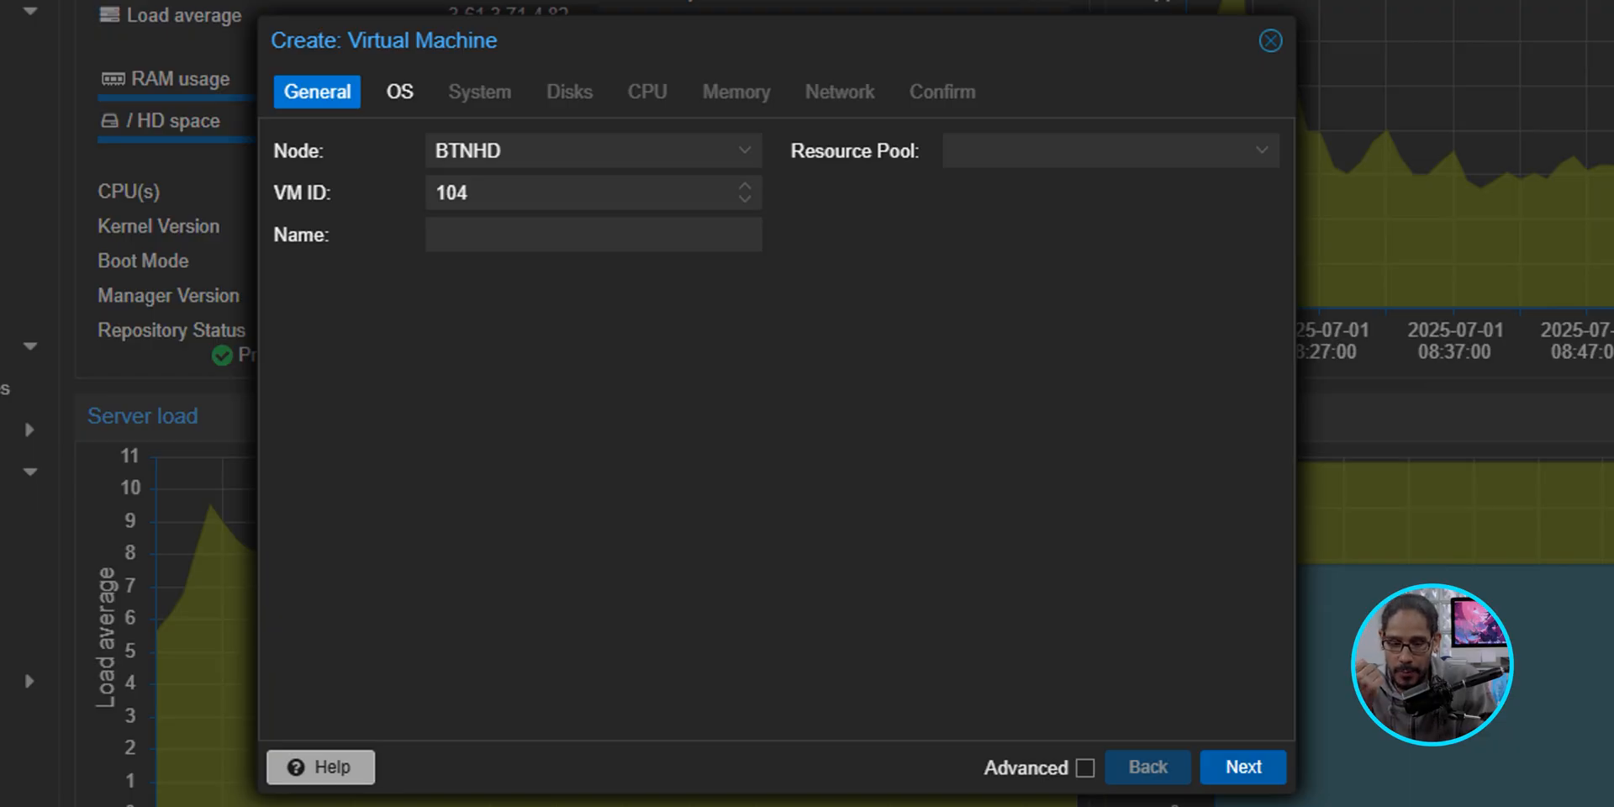
{"action": "type", "text": "truenas.btnhd.edu"}
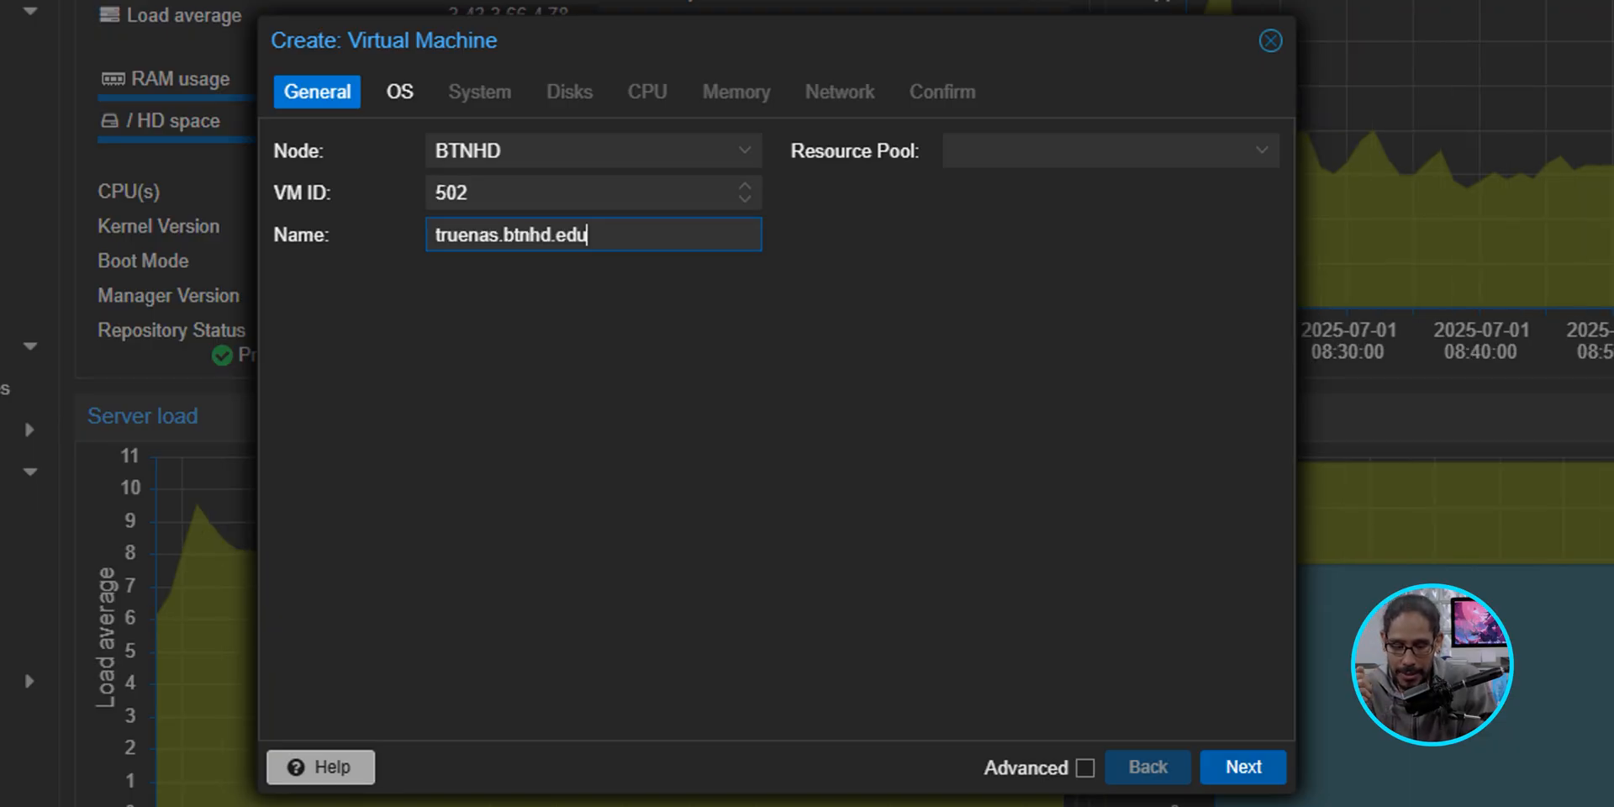
{"action": "left_click", "coordinate": [400, 91]}
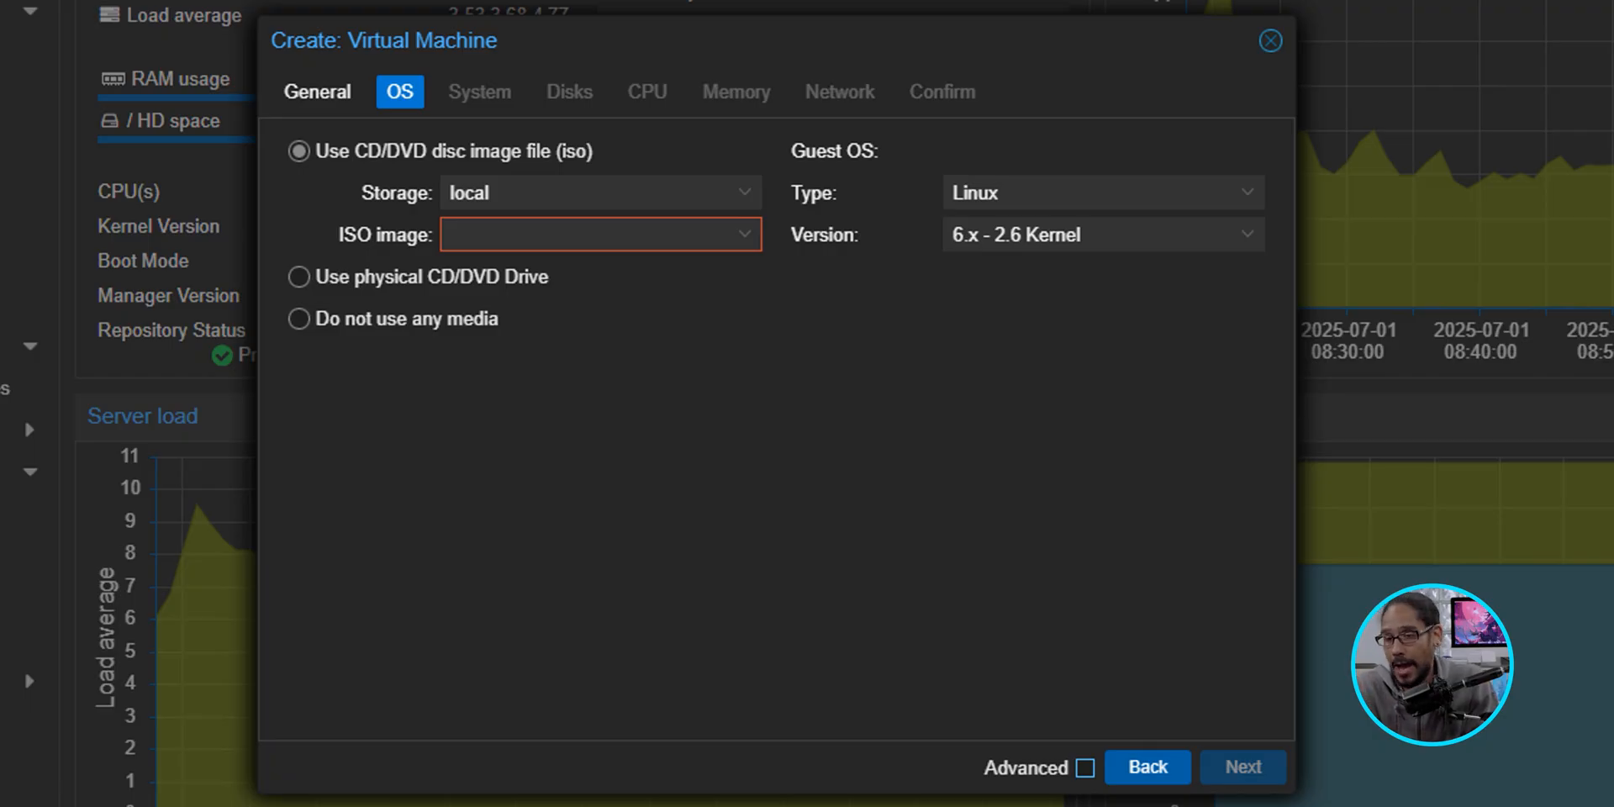
- Use TrueNAS-SCALE-25.04.1.iso as install media and keep default system and 32 GiB disk settings
{"action": "type", "text": "TrueNAS-SCALE-25.04.1.iso"}
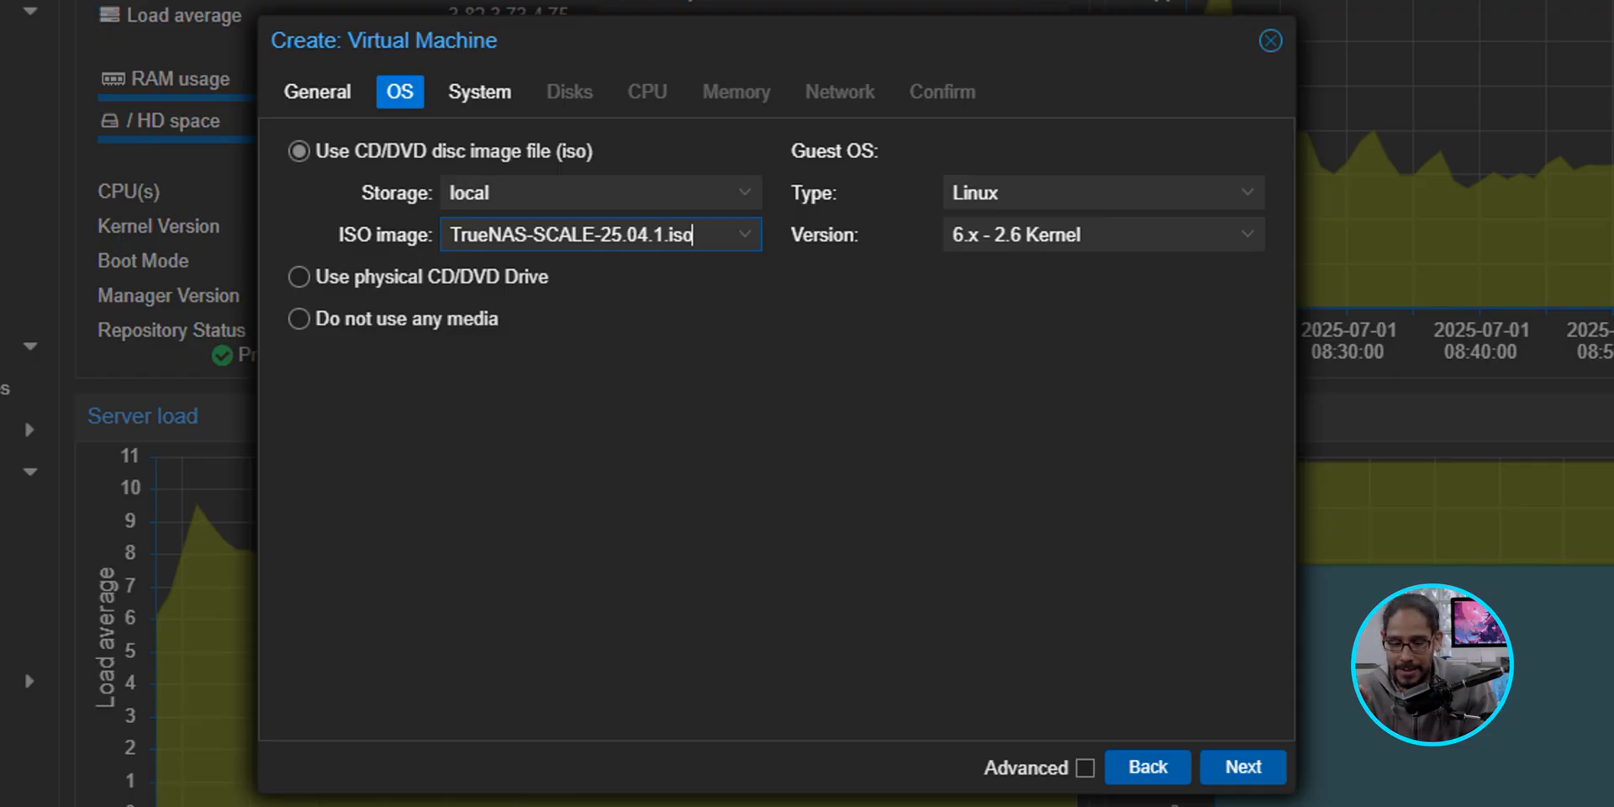
{"action": "left_click", "coordinate": [479, 91]}
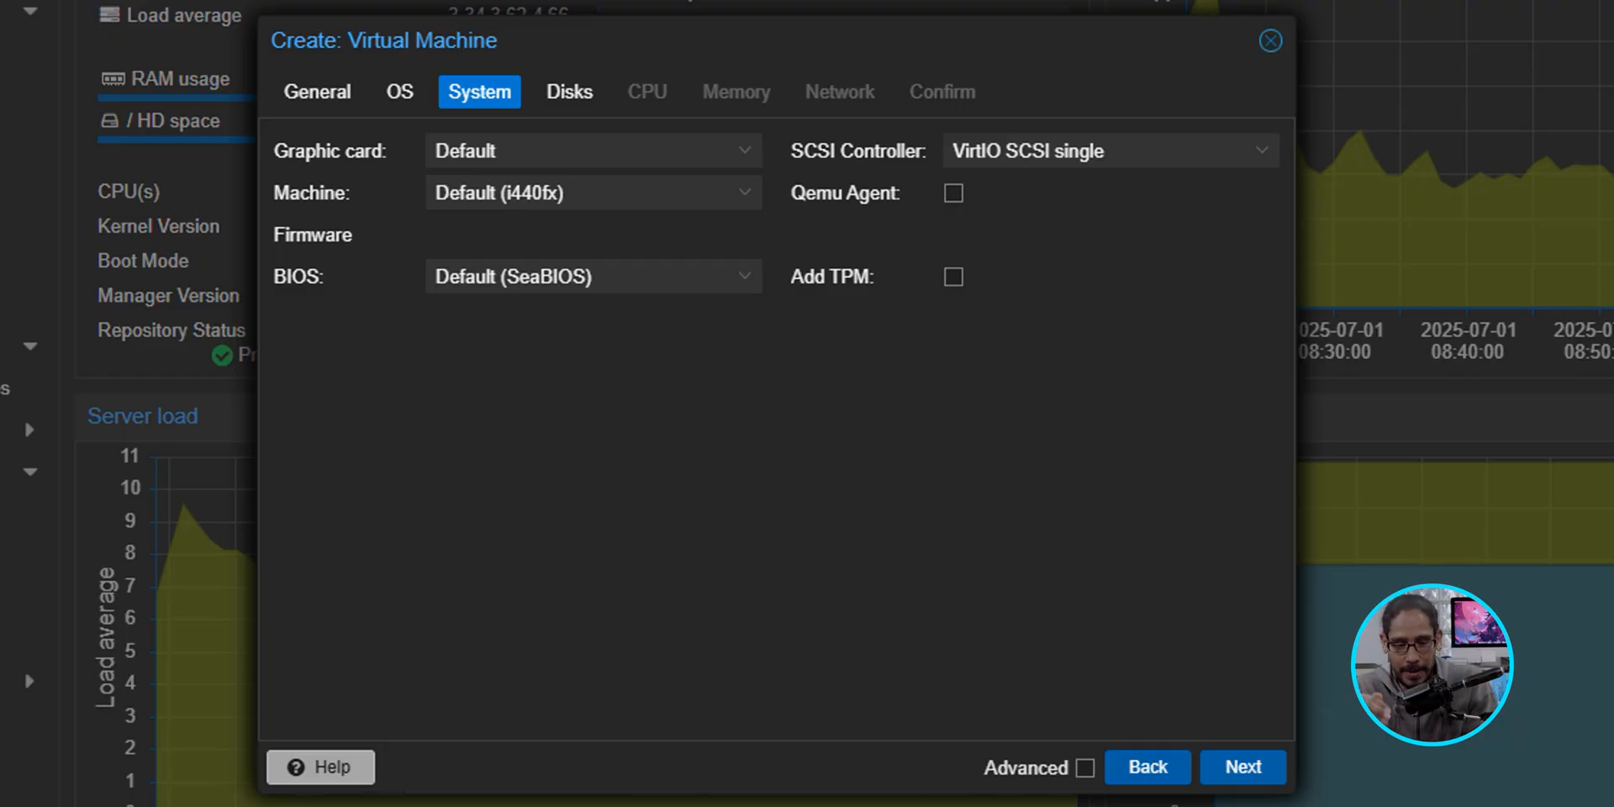
{"action": "left_click", "coordinate": [568, 91]}
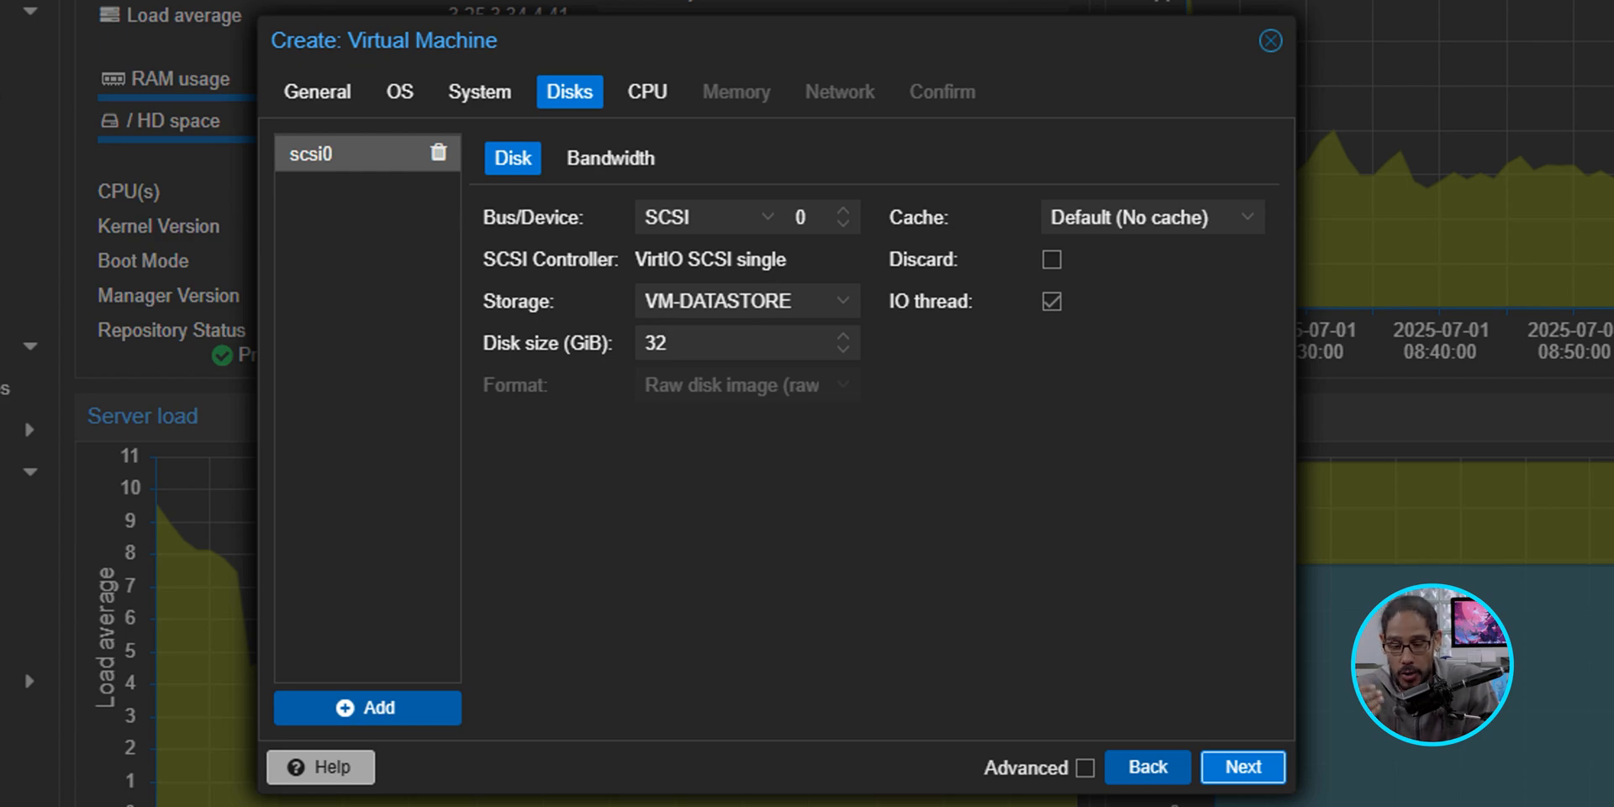
{"action": "left_click", "coordinate": [645, 91]}
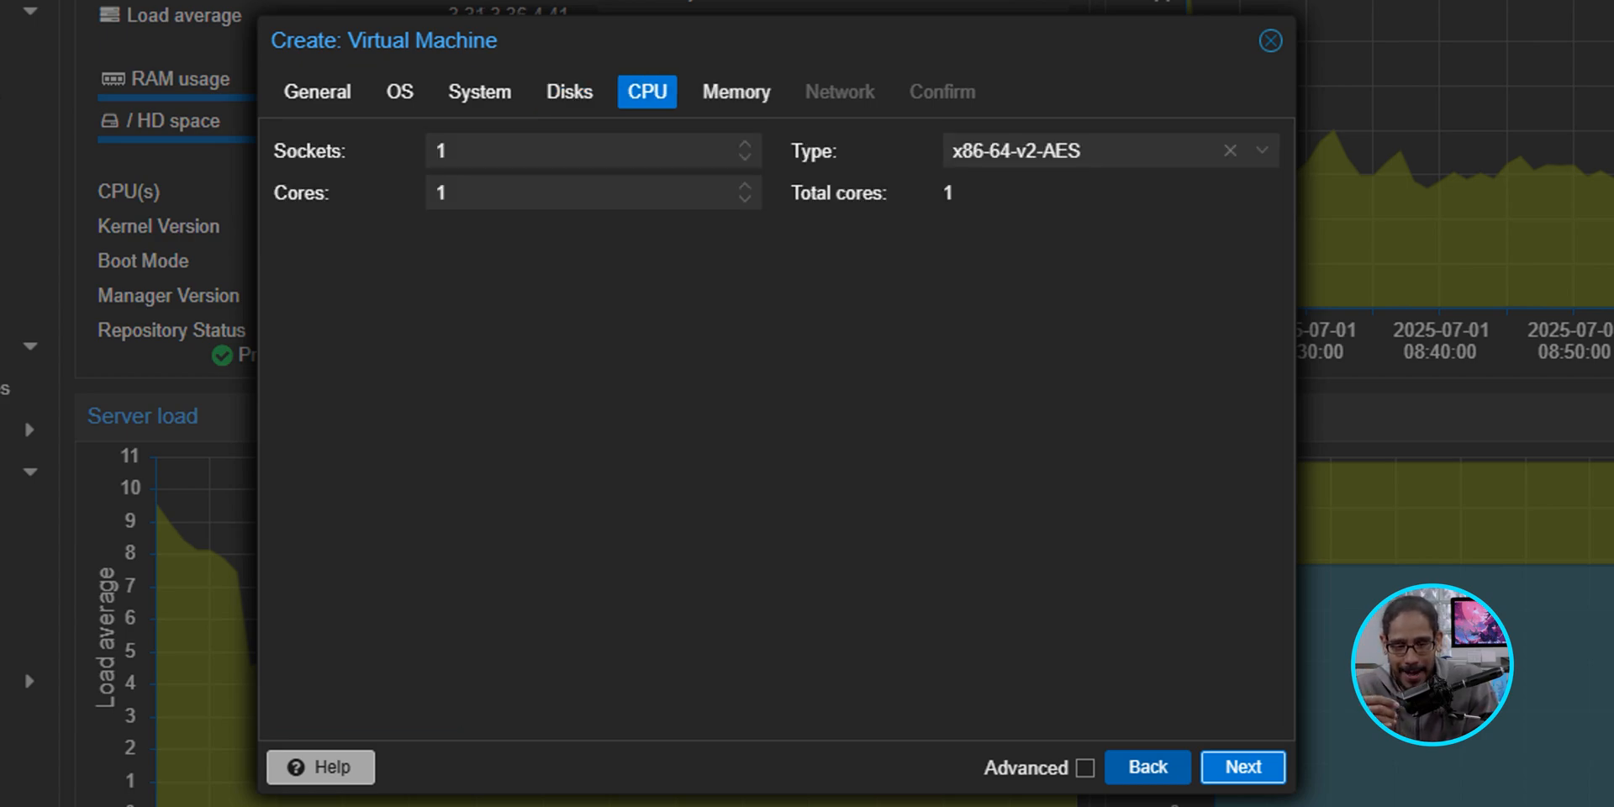
- Set CPU type host with 2 cores and memory to 8192 MiB, continuing to network
{"action": "type", "text": "host"}
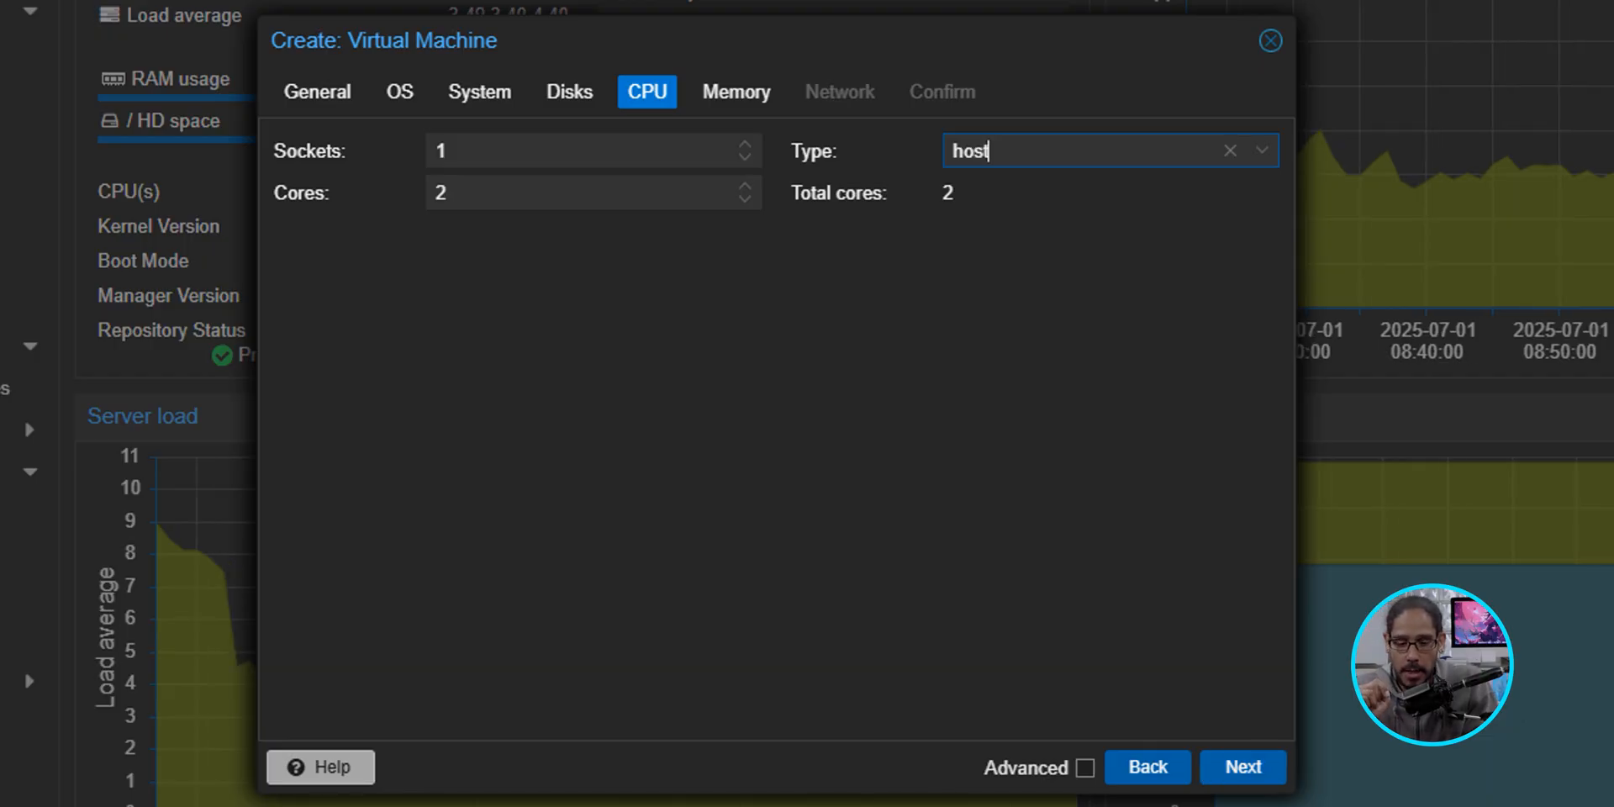
{"action": "left_click", "coordinate": [735, 91]}
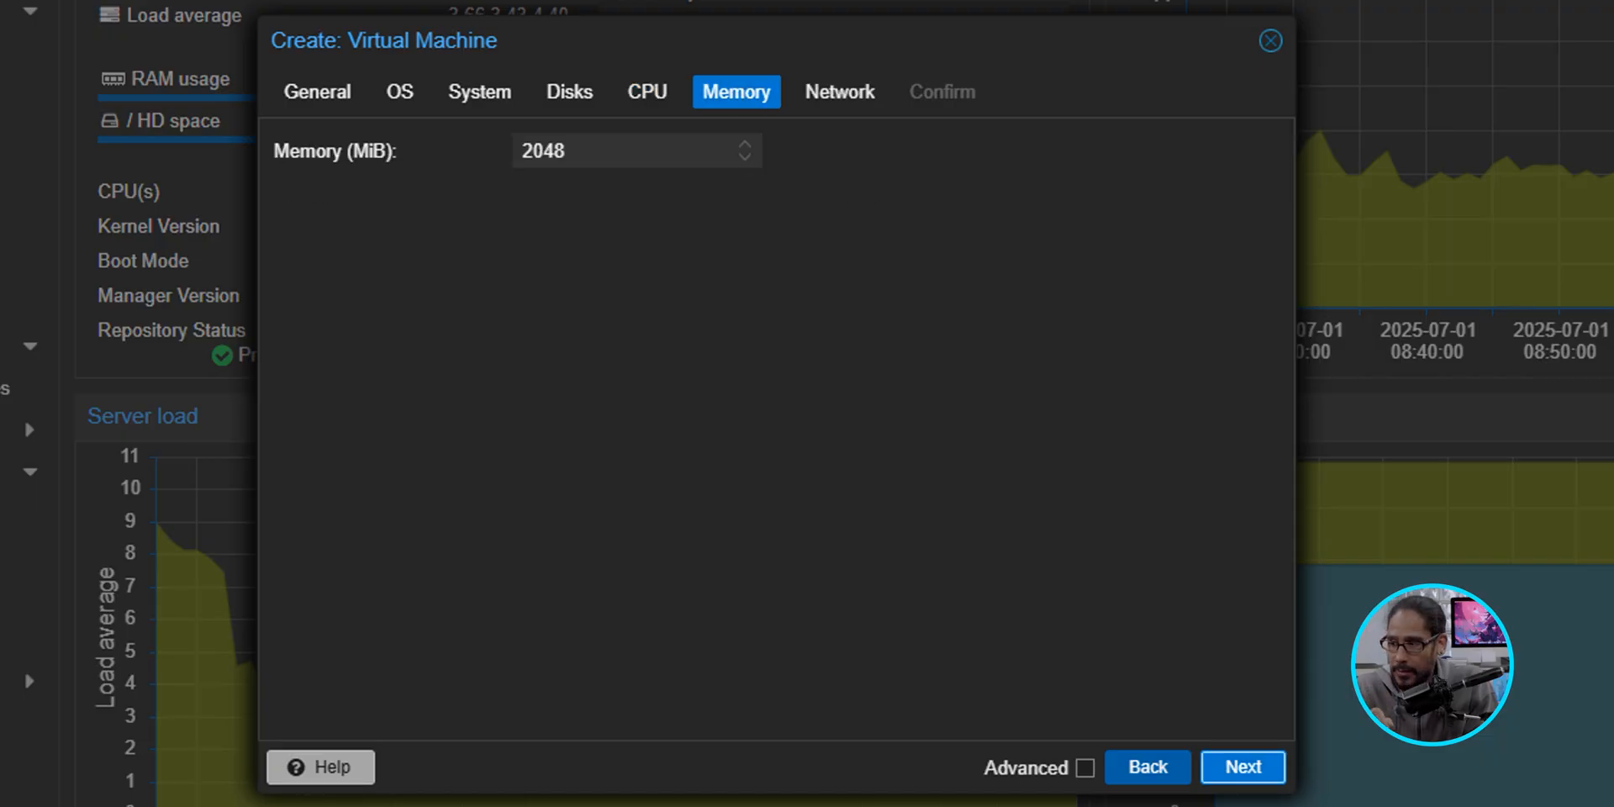
{"action": "type", "text": "8192"}
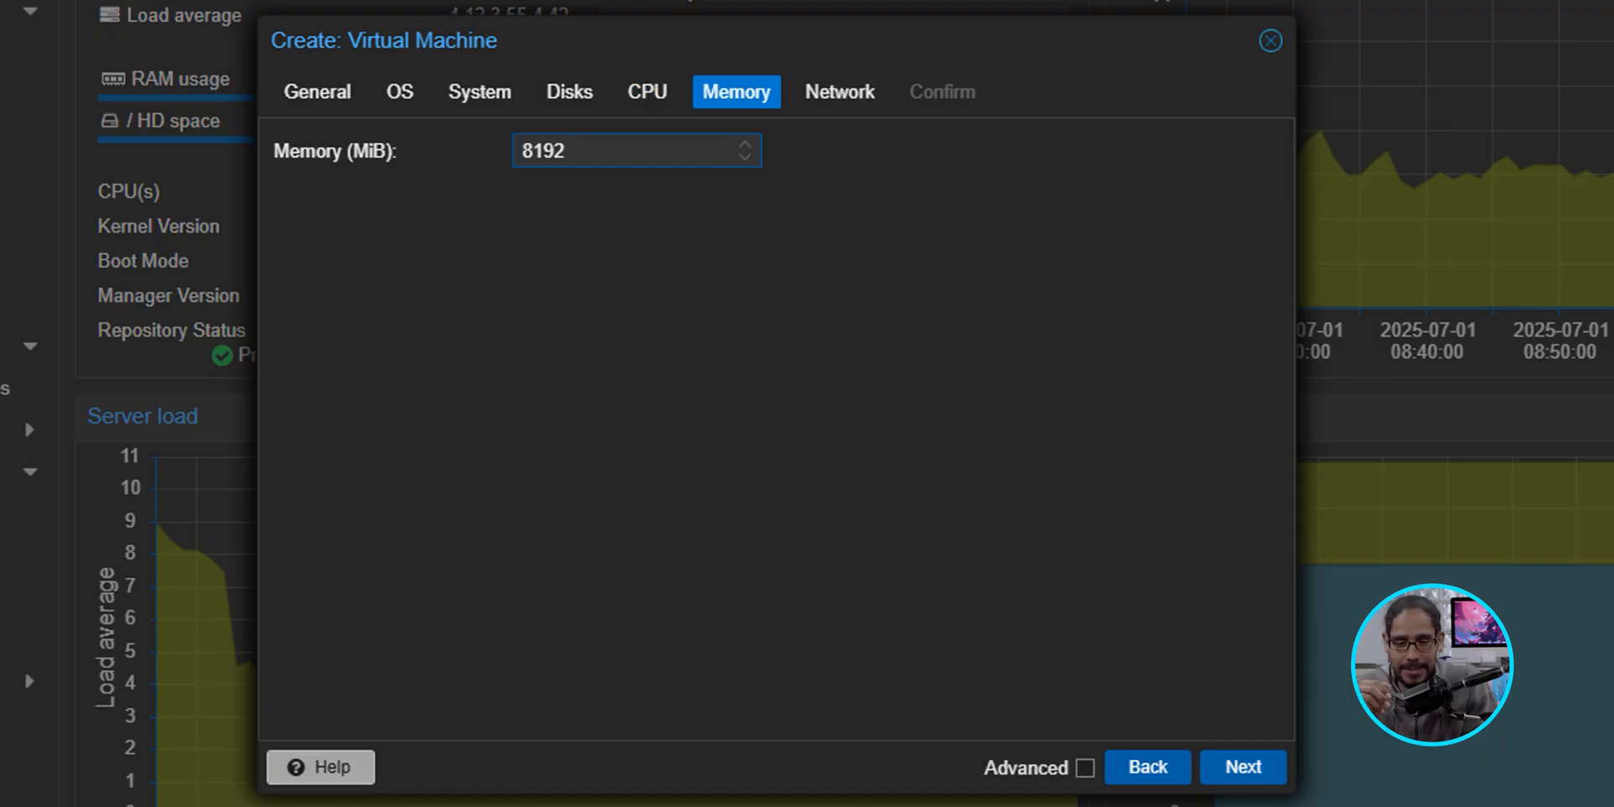
{"action": "left_click", "coordinate": [1241, 766]}
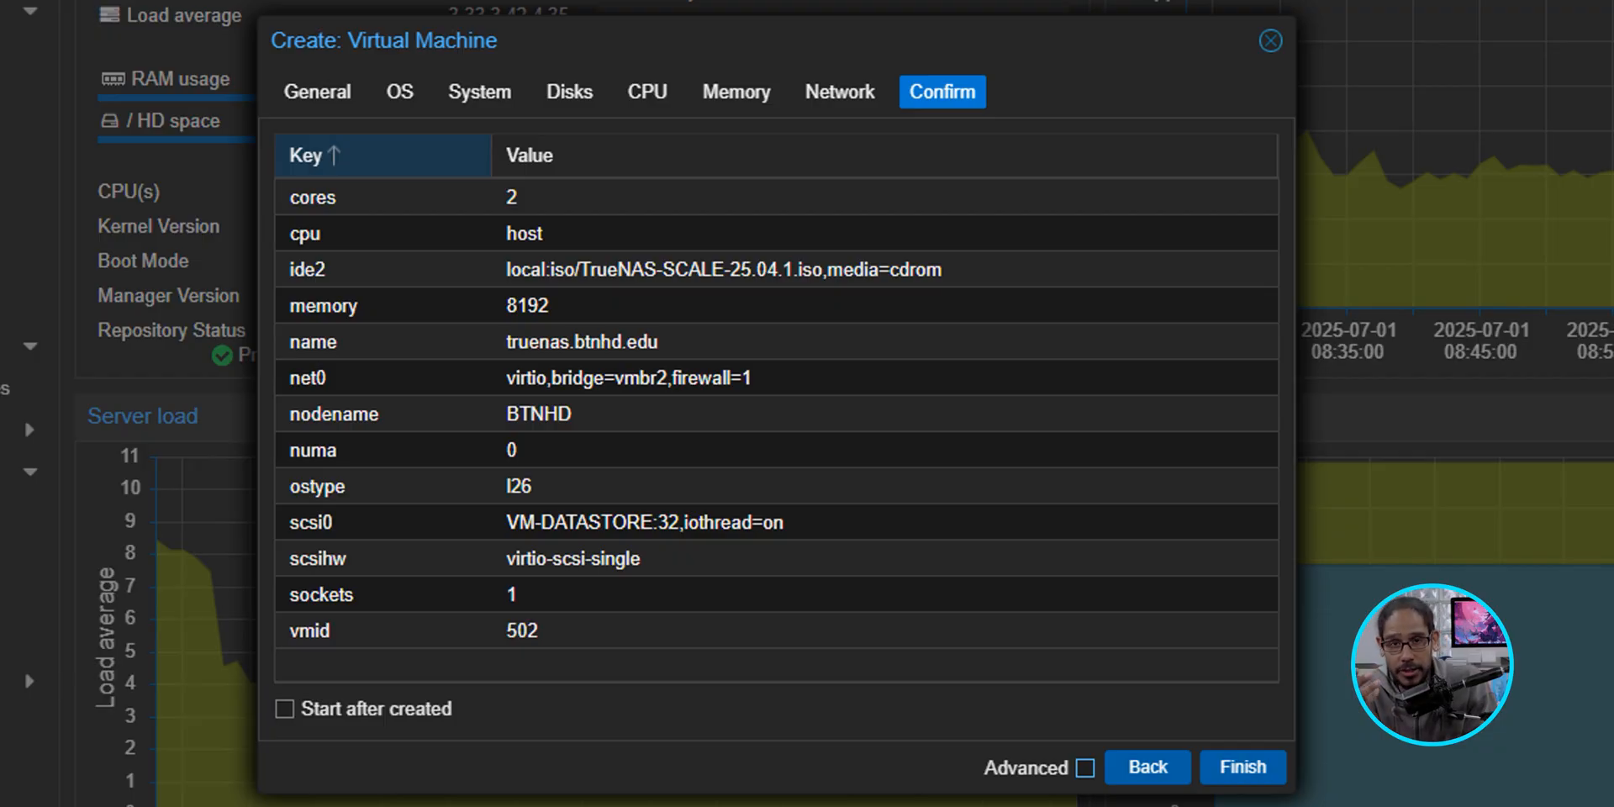
- Create VM 502 and attach an extra 25 GiB SCSI hard disk on VM-DATASTORE
{"action": "left_click", "coordinate": [1241, 767]}
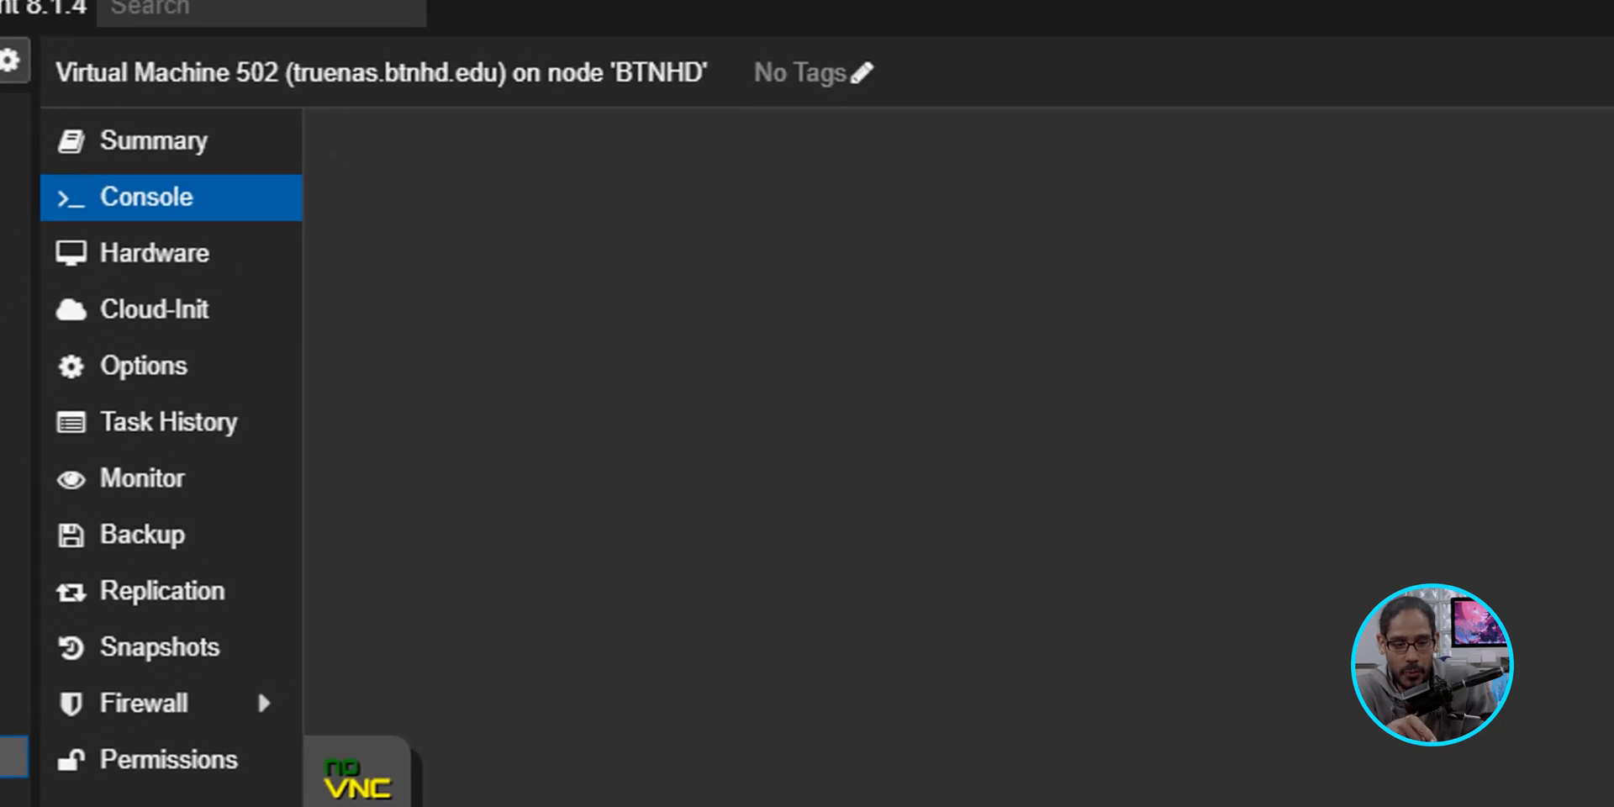
{"action": "left_click", "coordinate": [153, 254]}
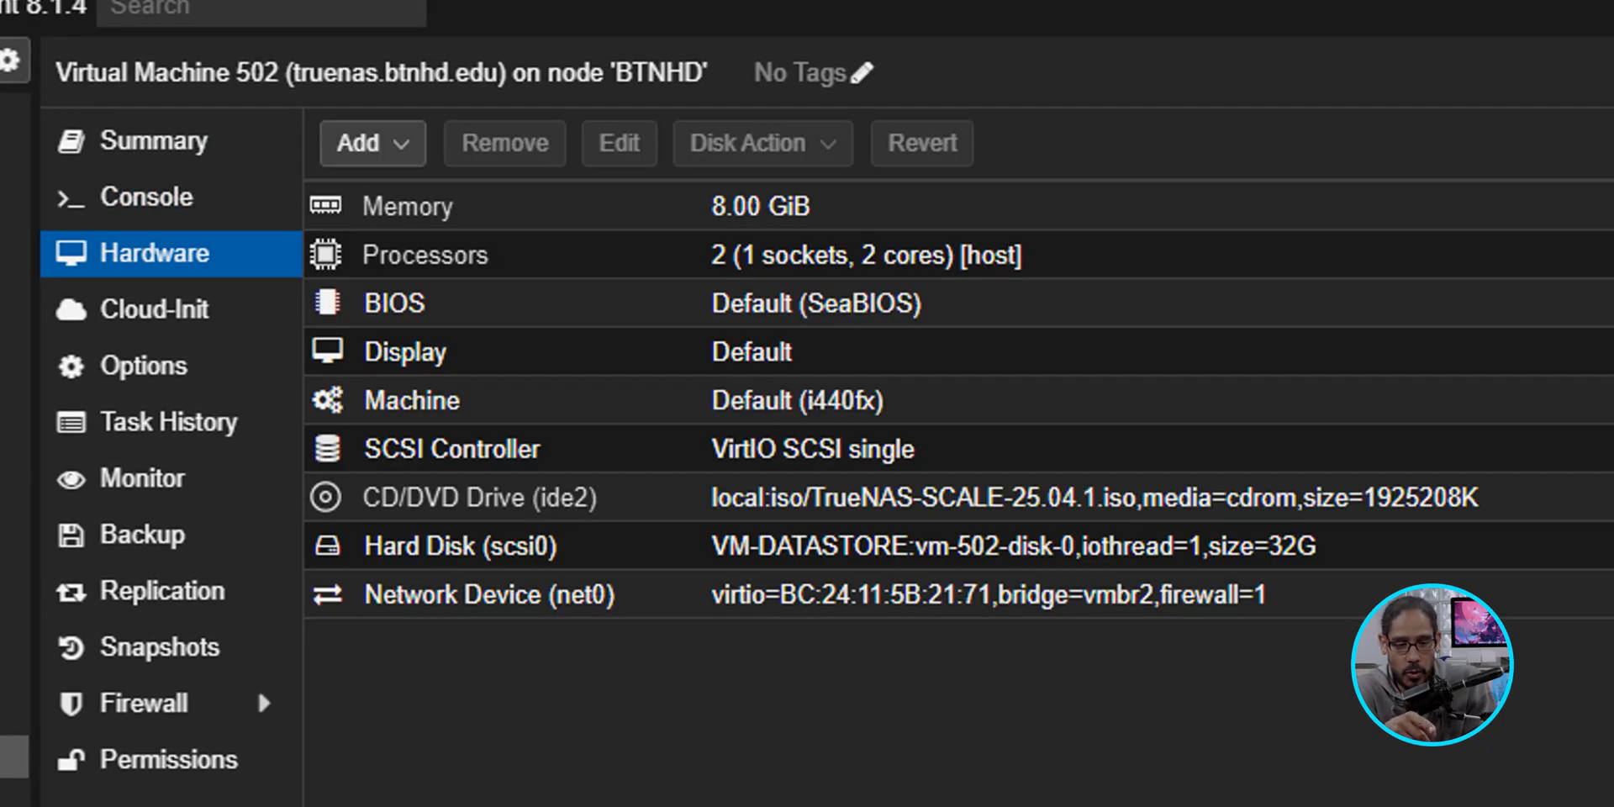
{"action": "left_click", "coordinate": [372, 142]}
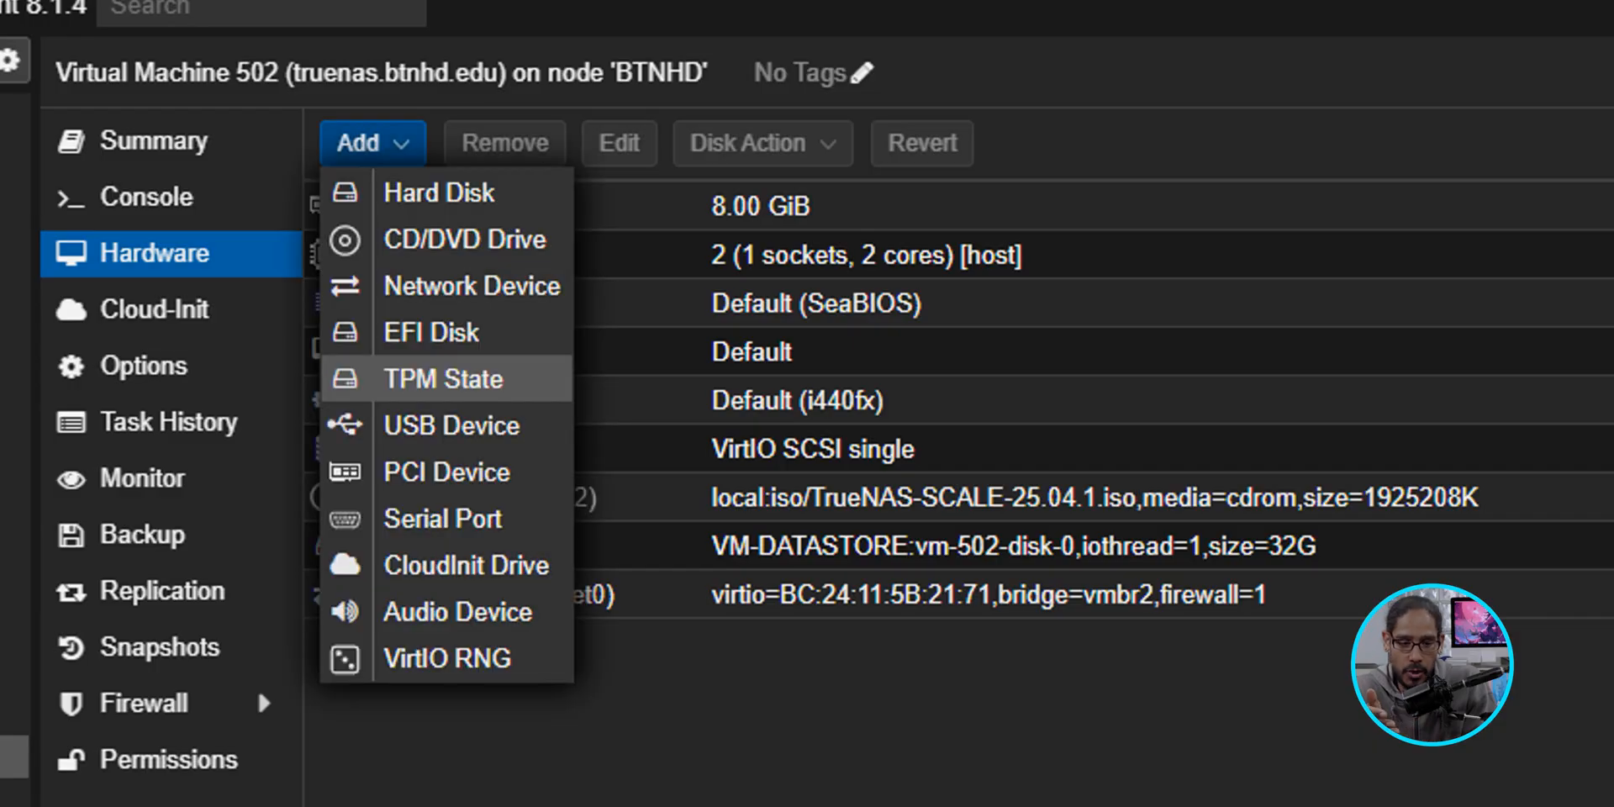
{"action": "left_click", "coordinate": [439, 192]}
{"action": "type", "text": "25"}
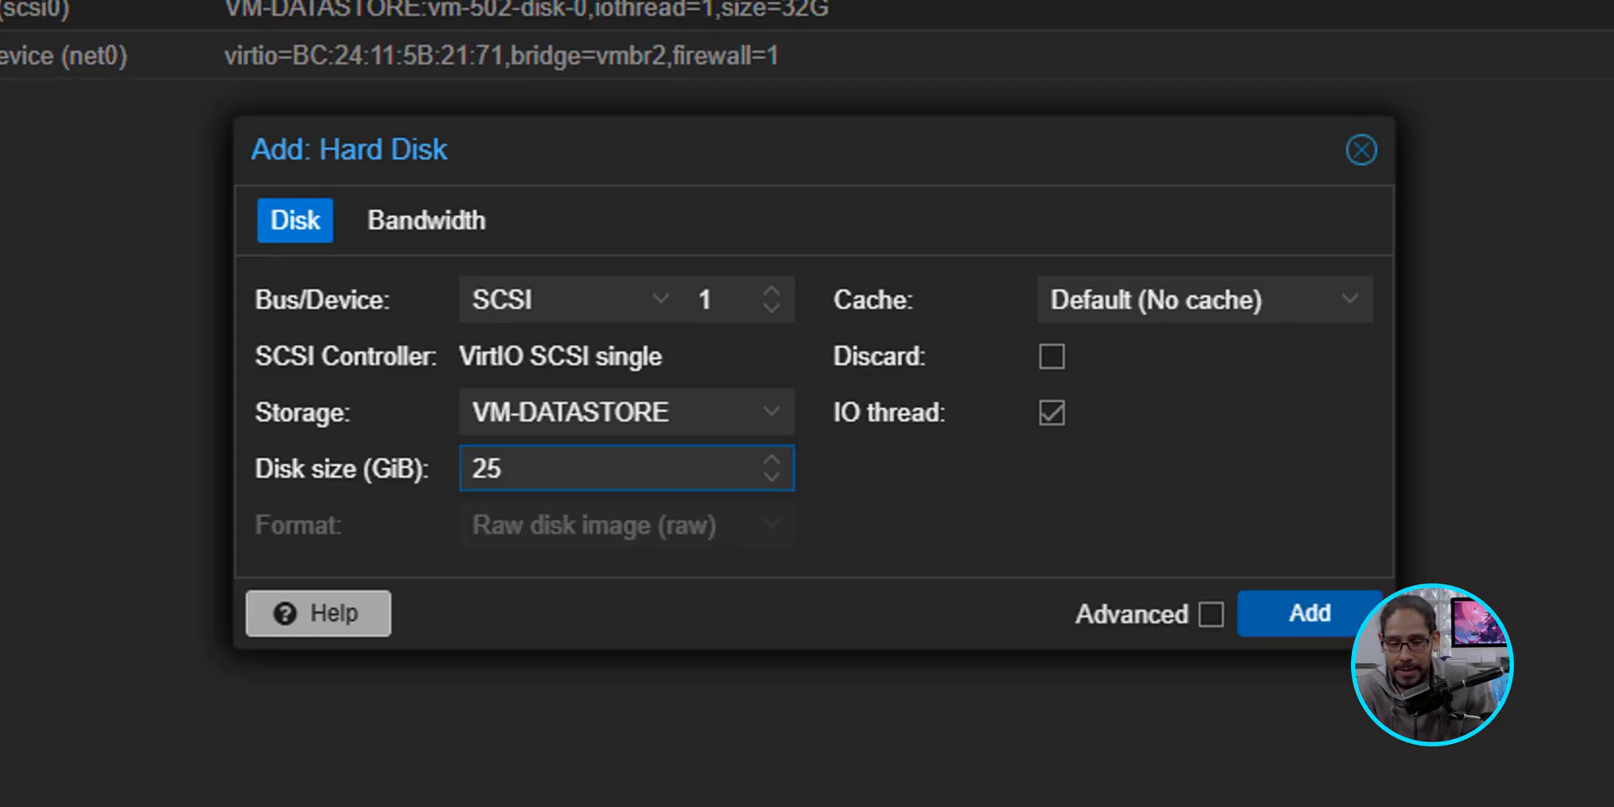
{"action": "left_click", "coordinate": [1308, 614]}
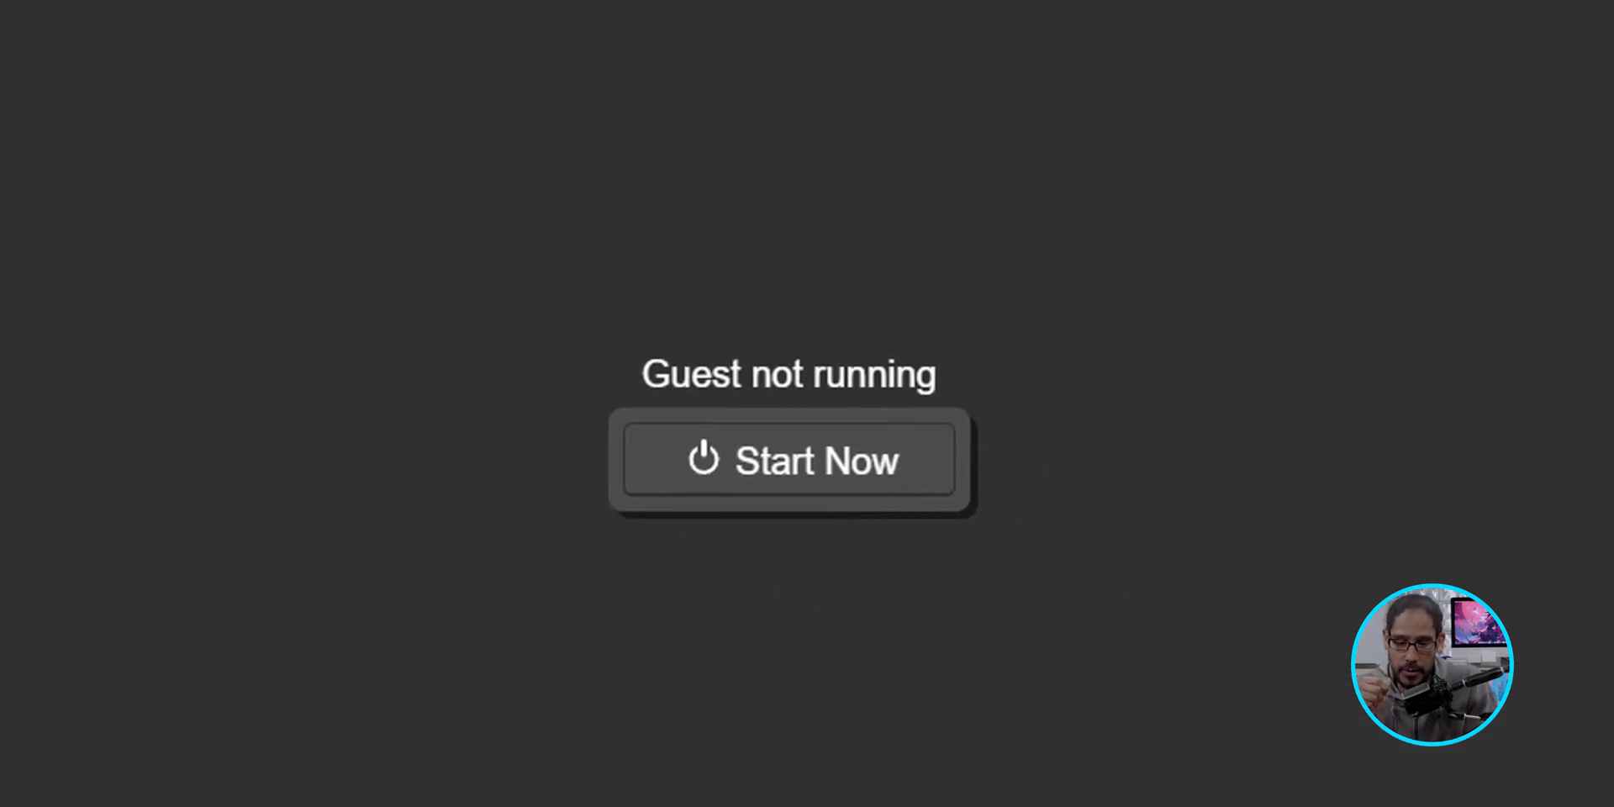
- Power on the TrueNAS VM and choose Install/Upgrade from the console setup menu
{"action": "left_click", "coordinate": [787, 461]}
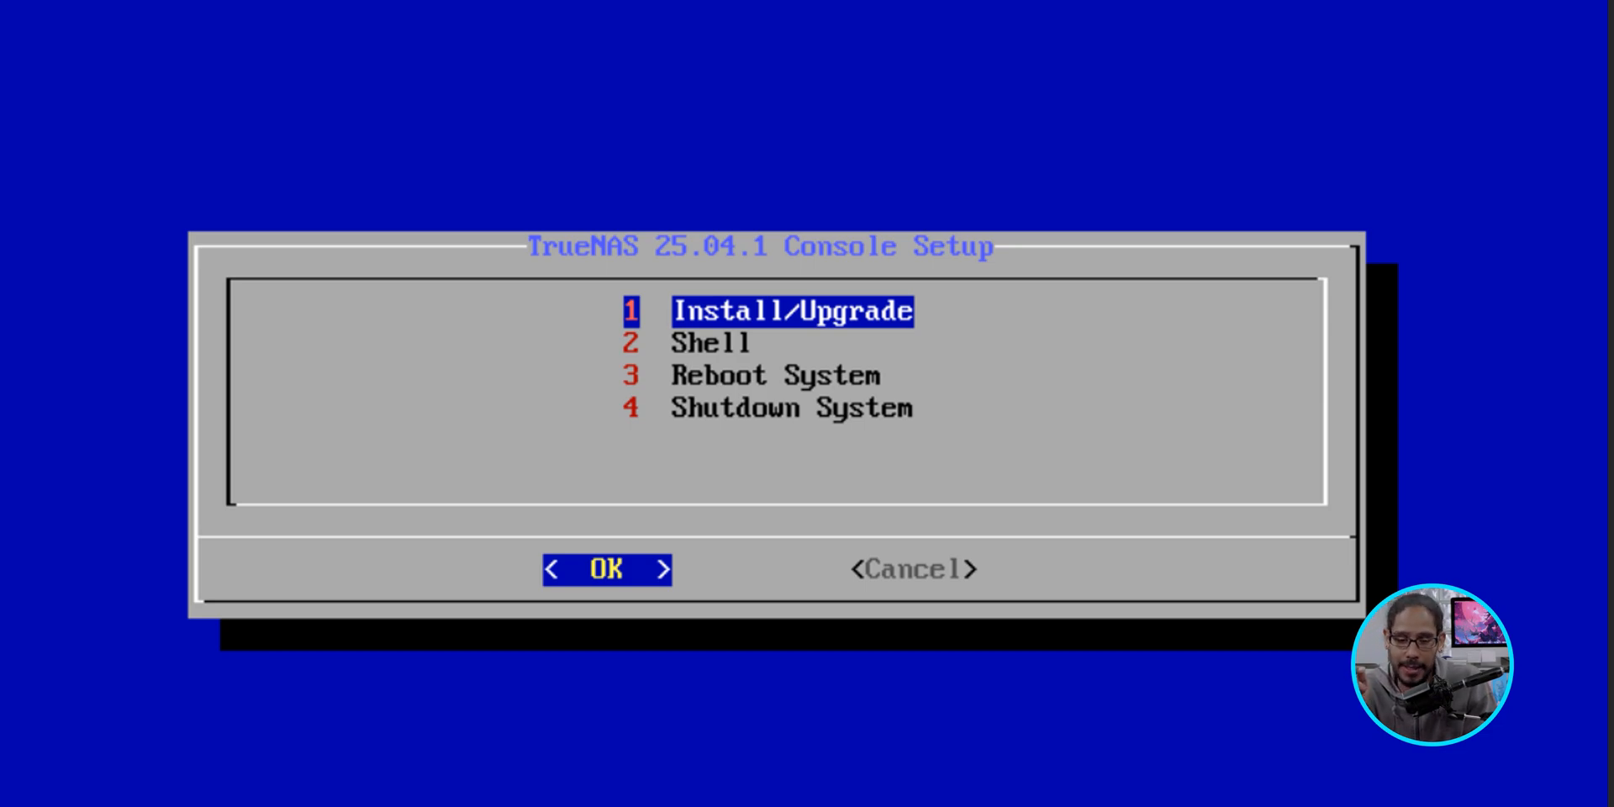
{"action": "left_click", "coordinate": [605, 570]}
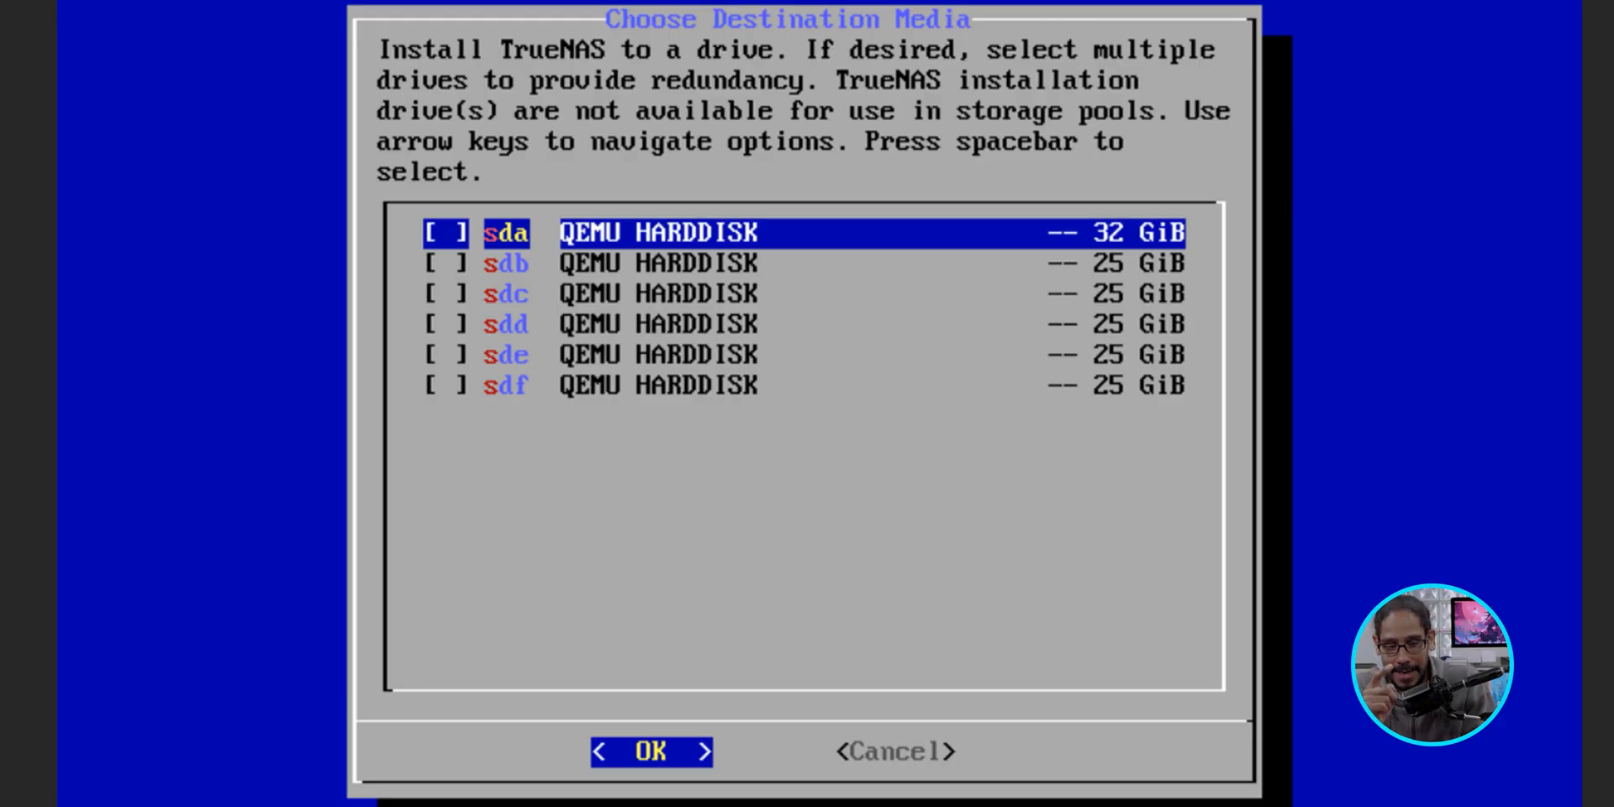
- Select the 32 GiB sda disk as install destination and accept erasing it
{"action": "key", "text": "space"}
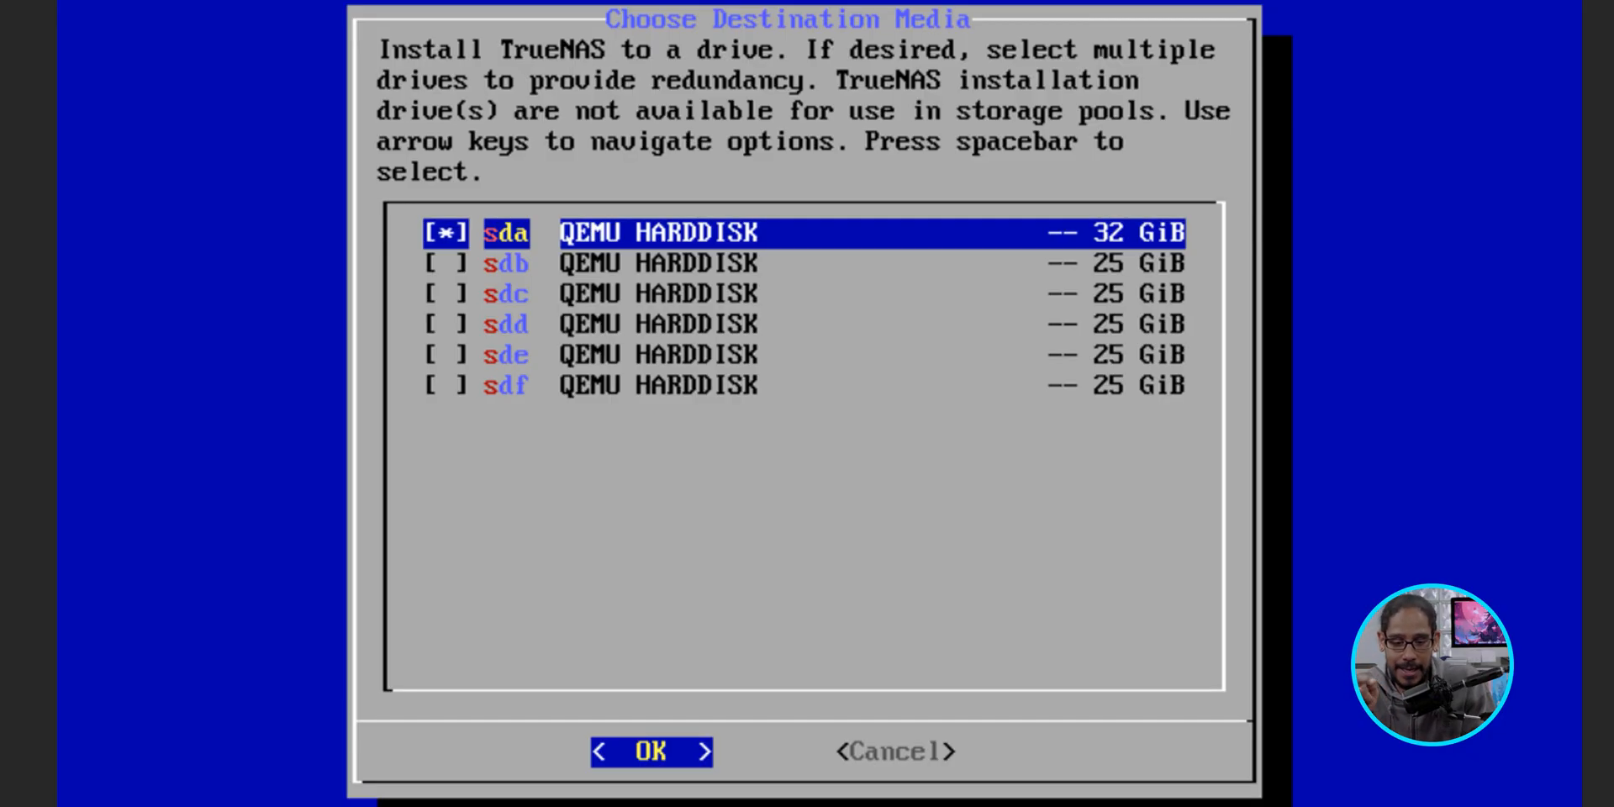
{"action": "left_click", "coordinate": [653, 752]}
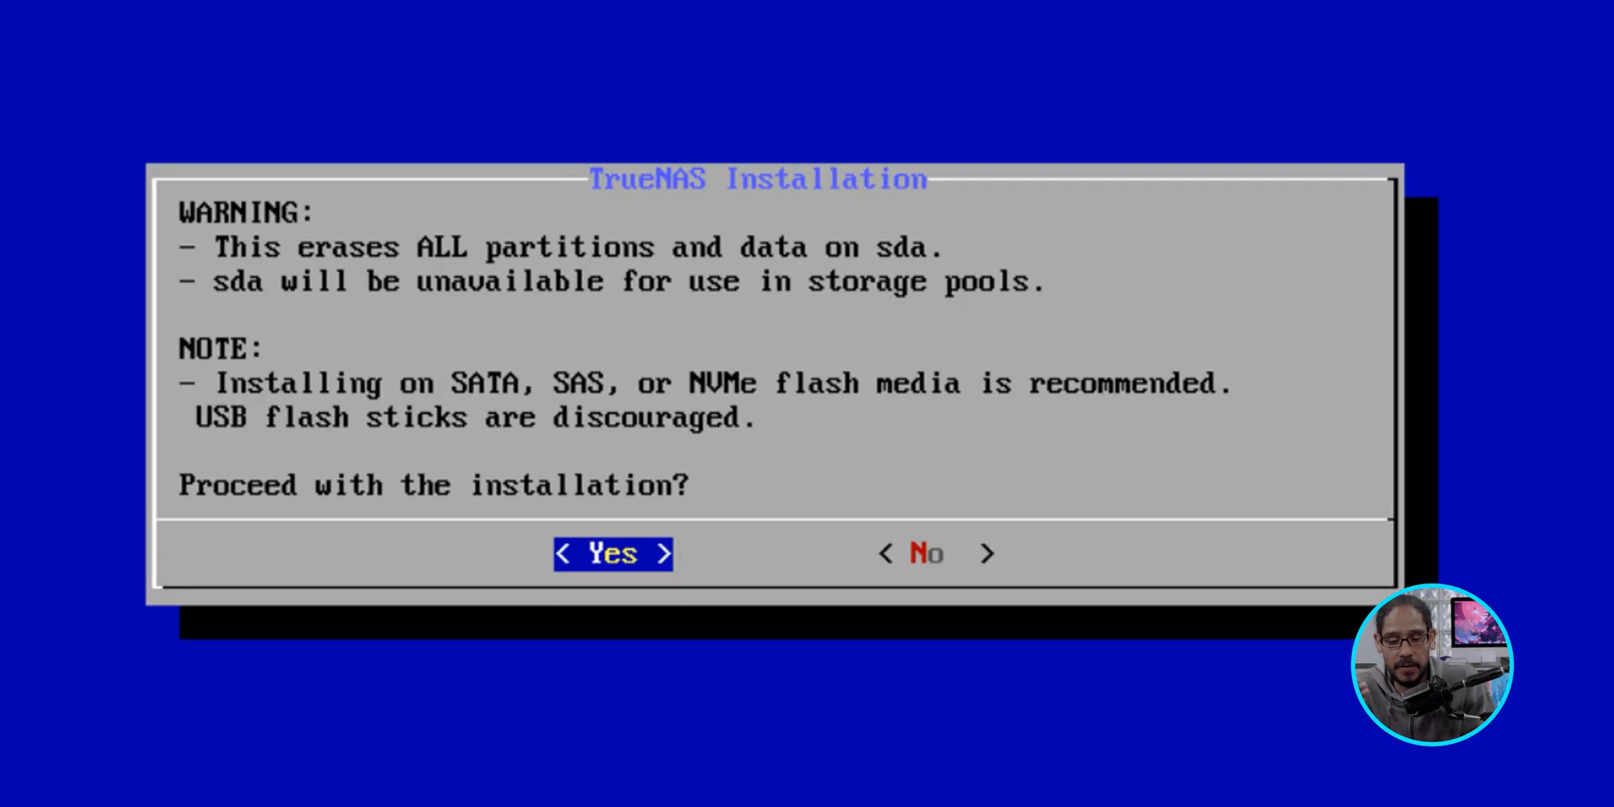
{"action": "left_click", "coordinate": [612, 553]}
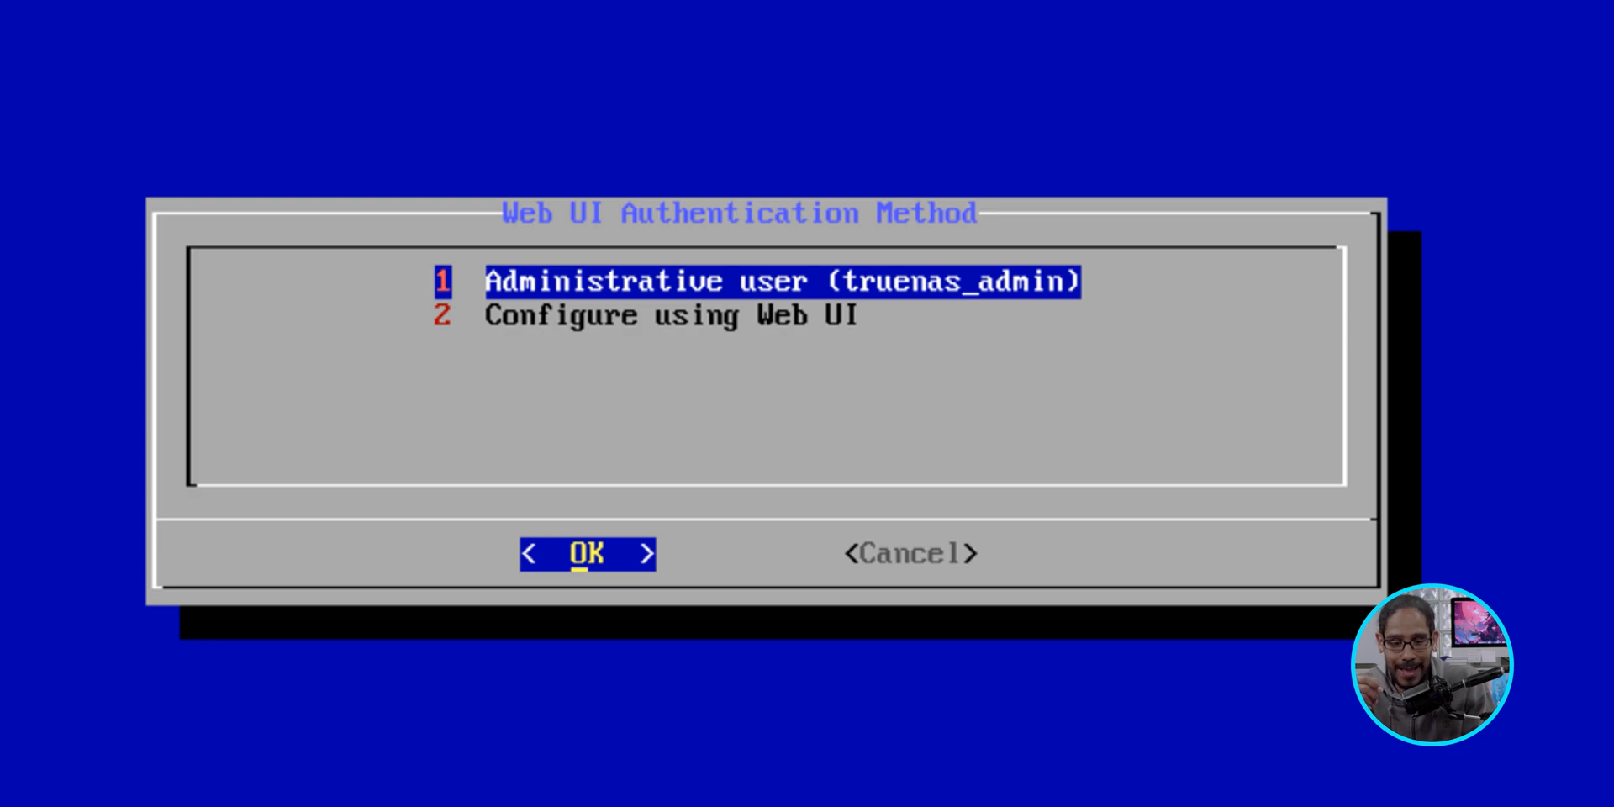
- Choose the truenas_admin administrative user, set its password and continue installing
{"action": "left_click", "coordinate": [586, 553]}
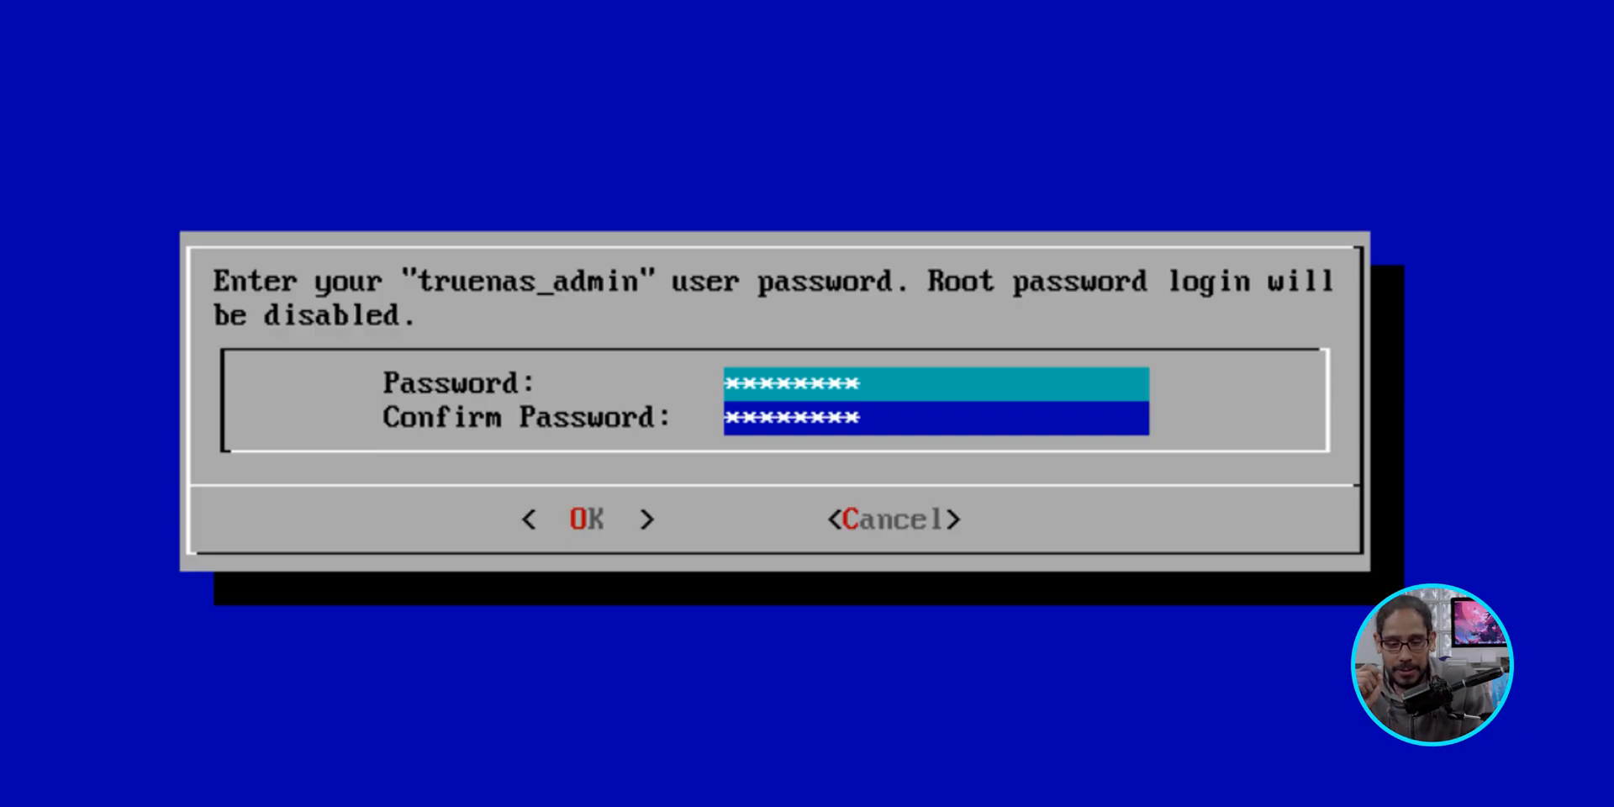
{"action": "left_click", "coordinate": [585, 517]}
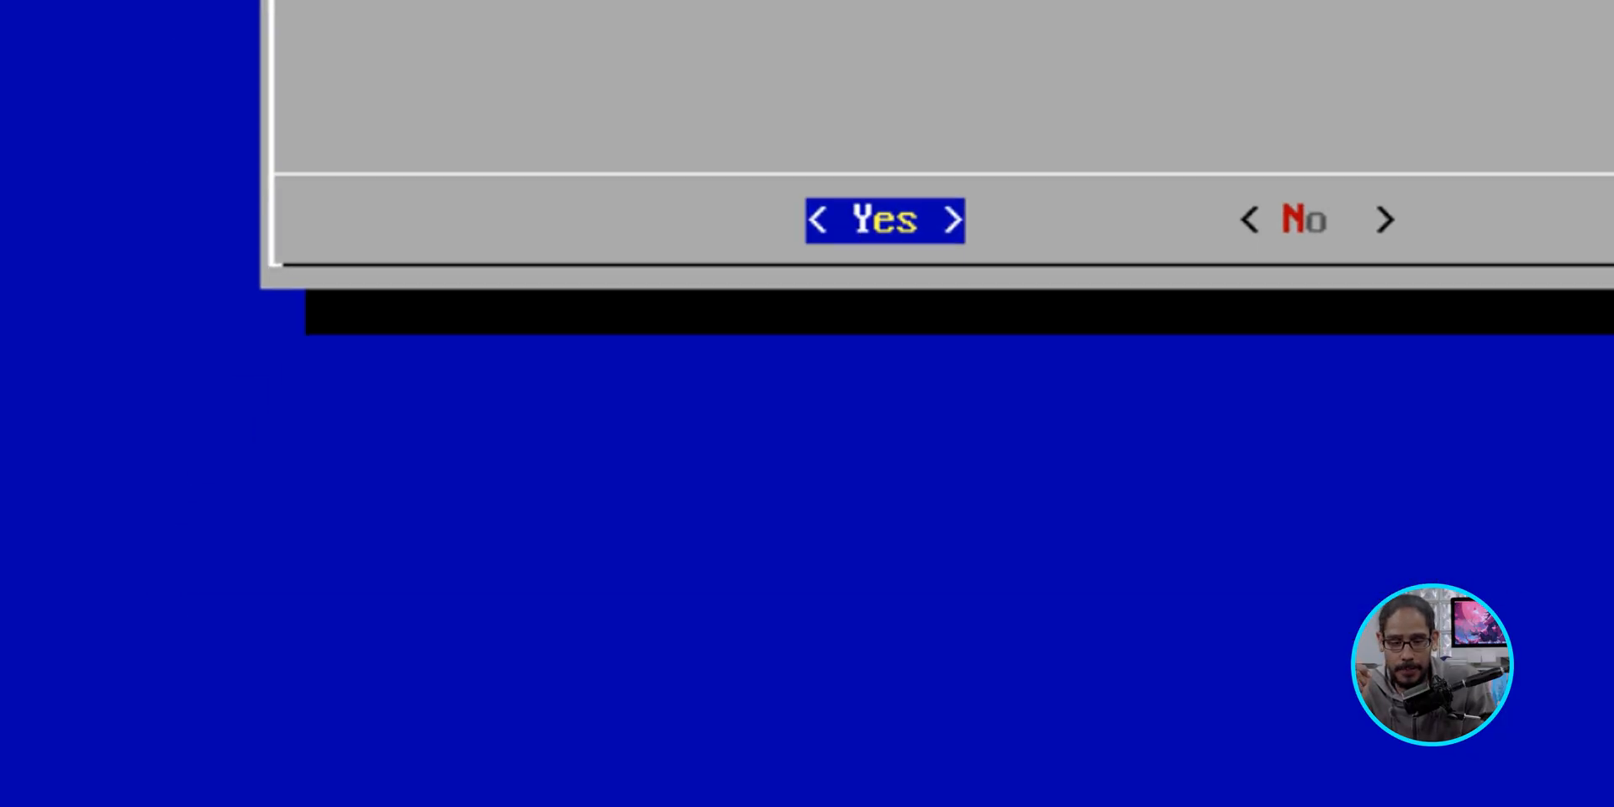
{"action": "left_click", "coordinate": [882, 220]}
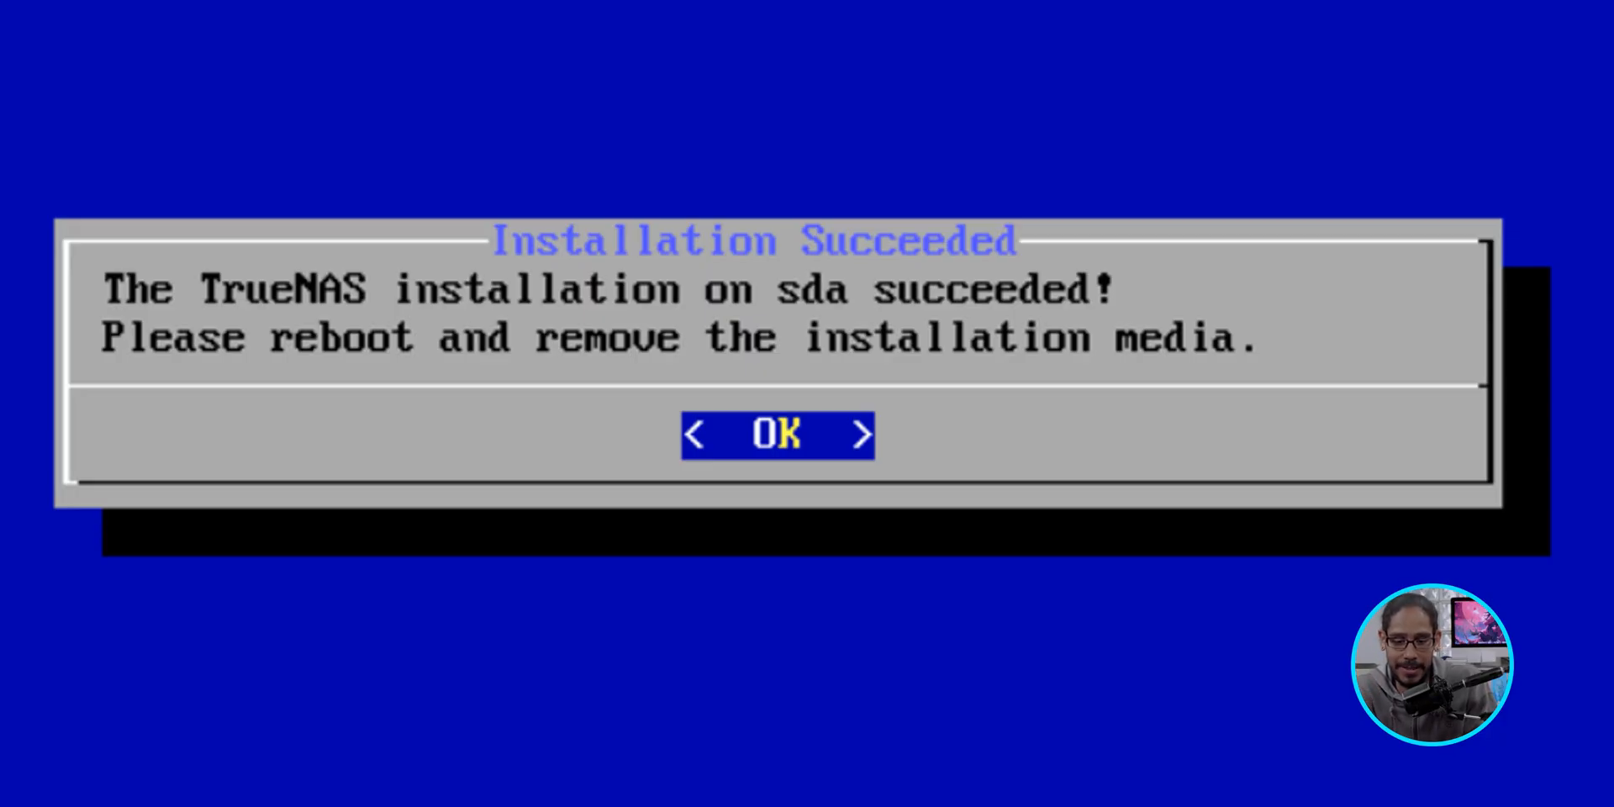
- Acknowledge the successful install and boot the VM into TrueNAS Scale 25.04.1
{"action": "left_click", "coordinate": [777, 434]}
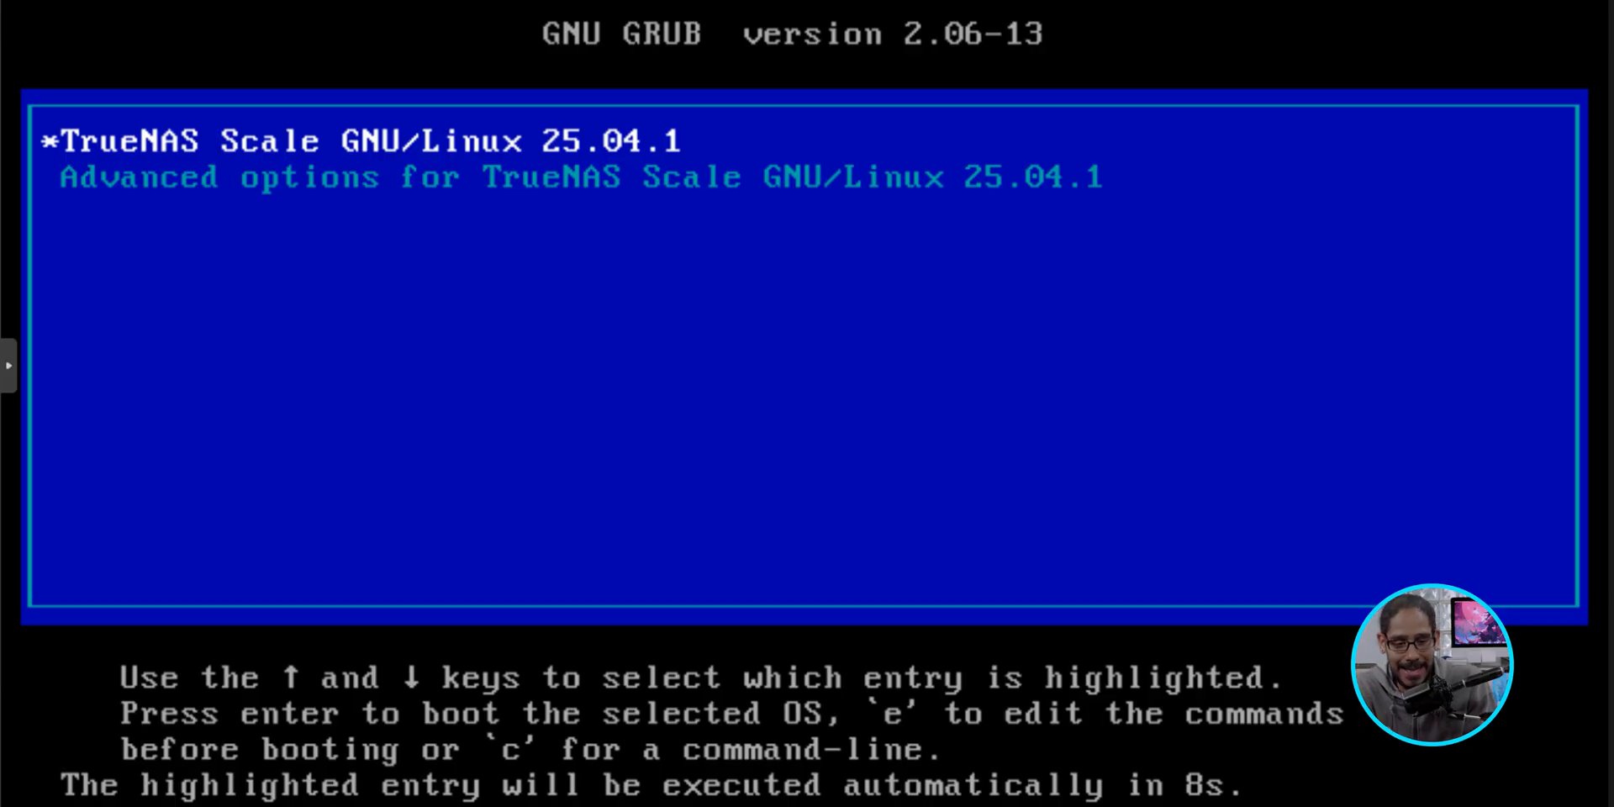
{"action": "key", "text": "Return"}
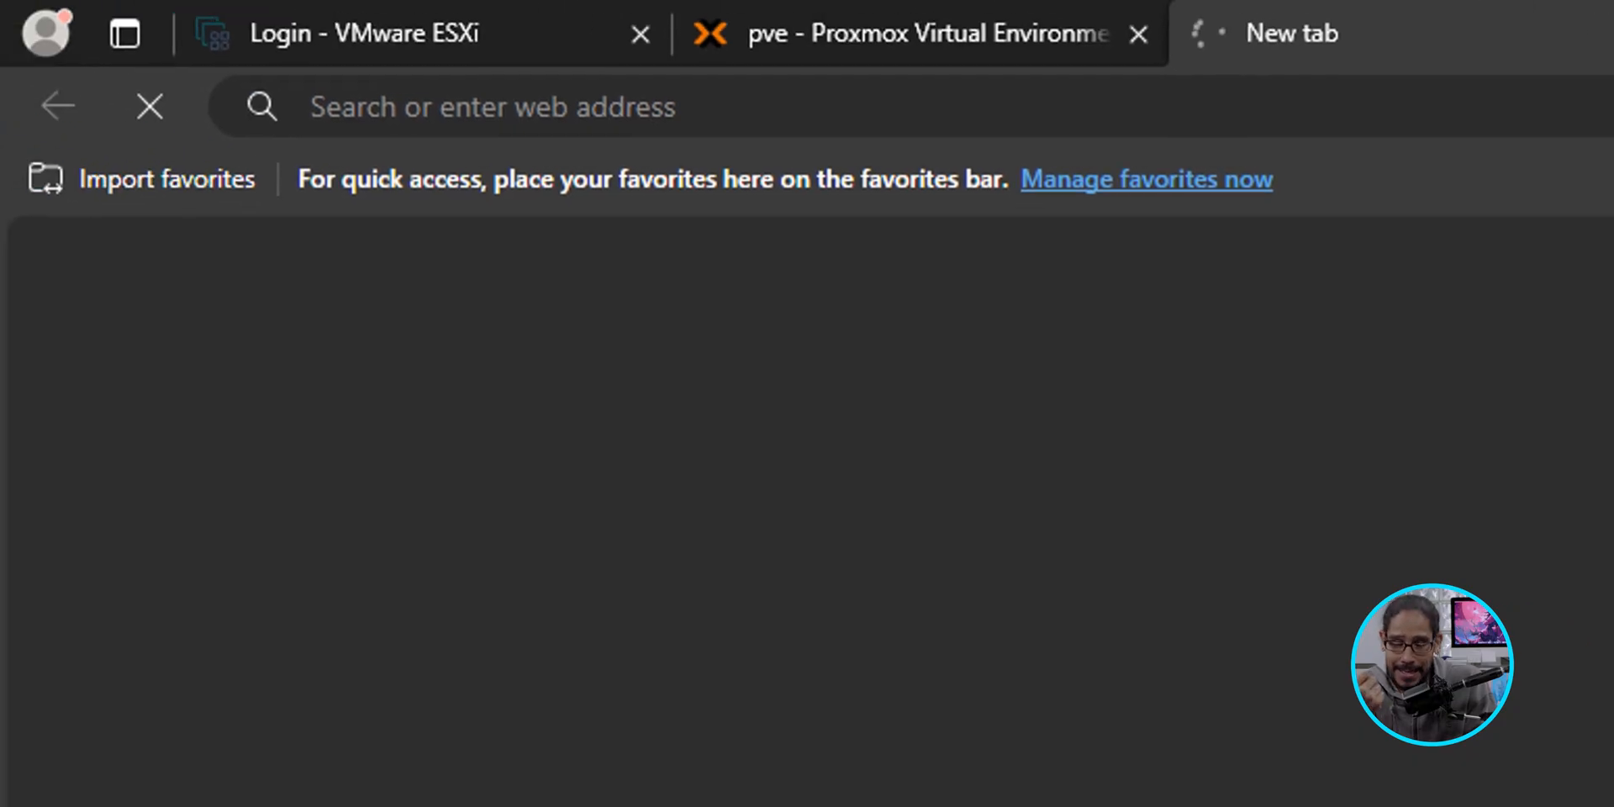
{"action": "type", "text": "https://192.168.1.110/"}
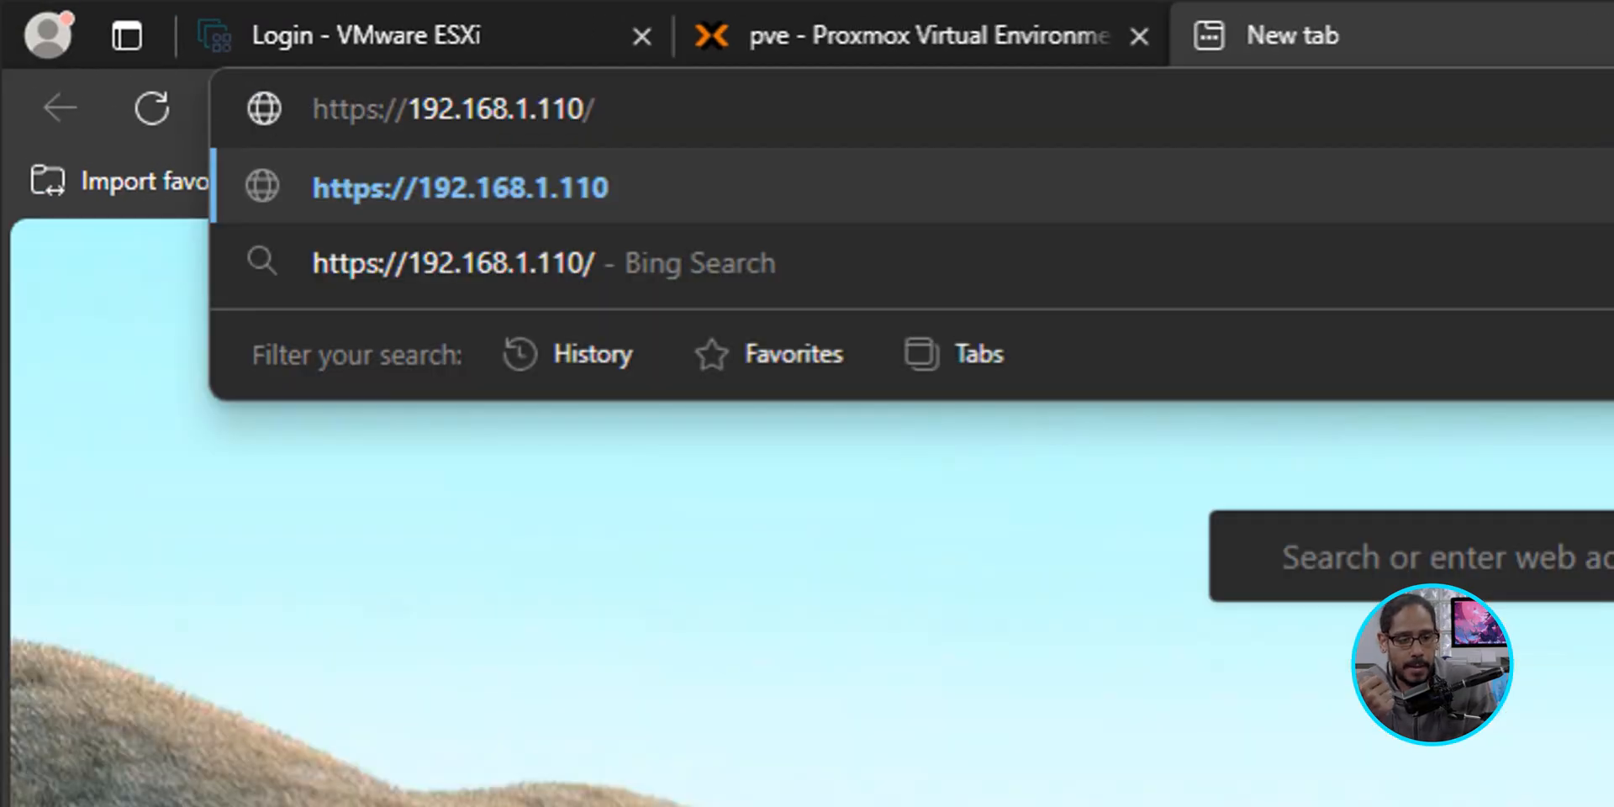
{"action": "left_click", "coordinate": [461, 186]}
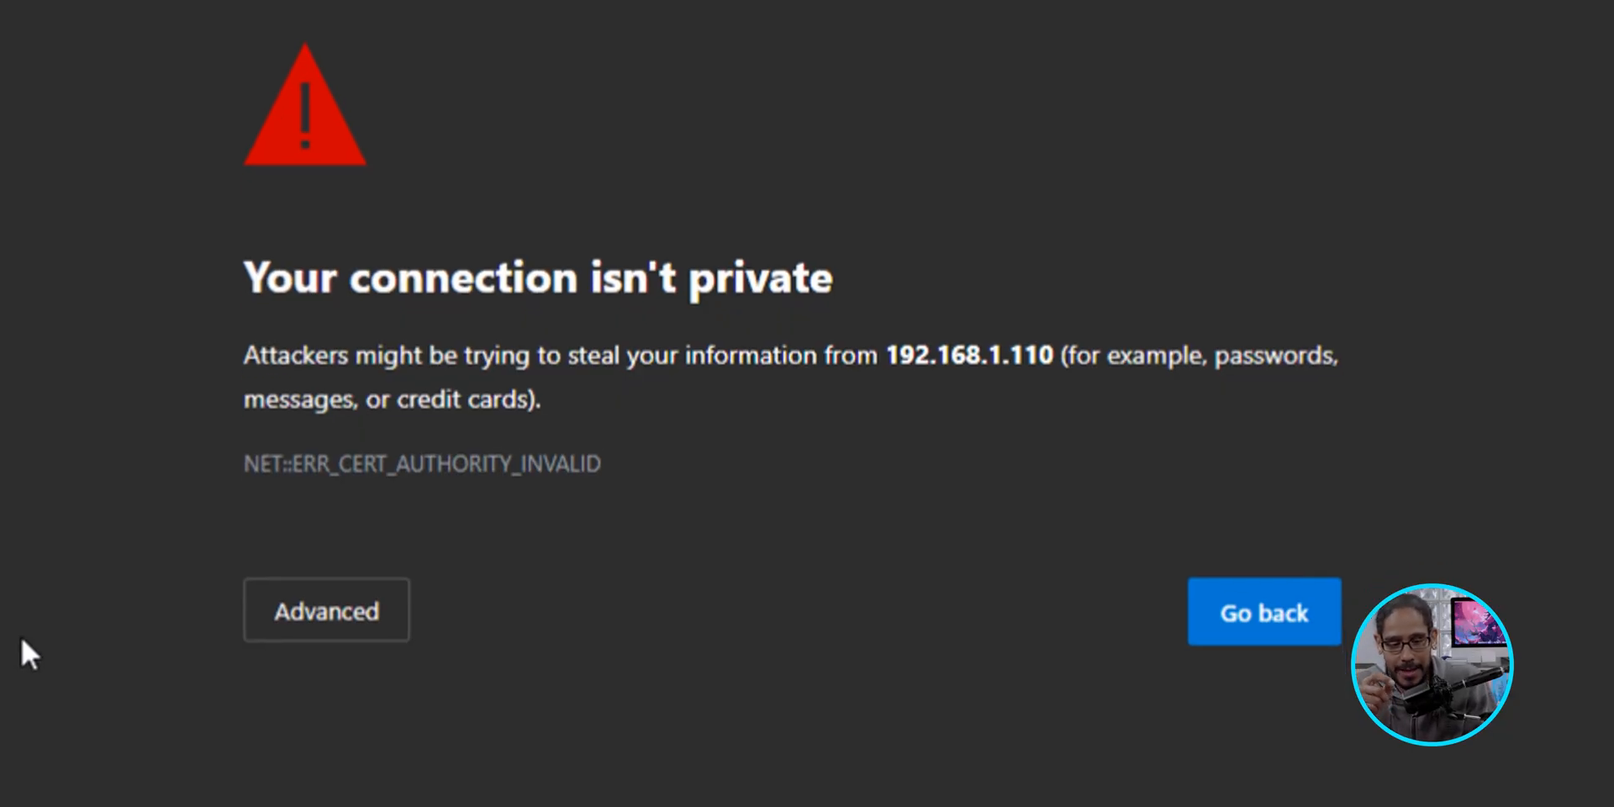
{"action": "left_click", "coordinate": [325, 608]}
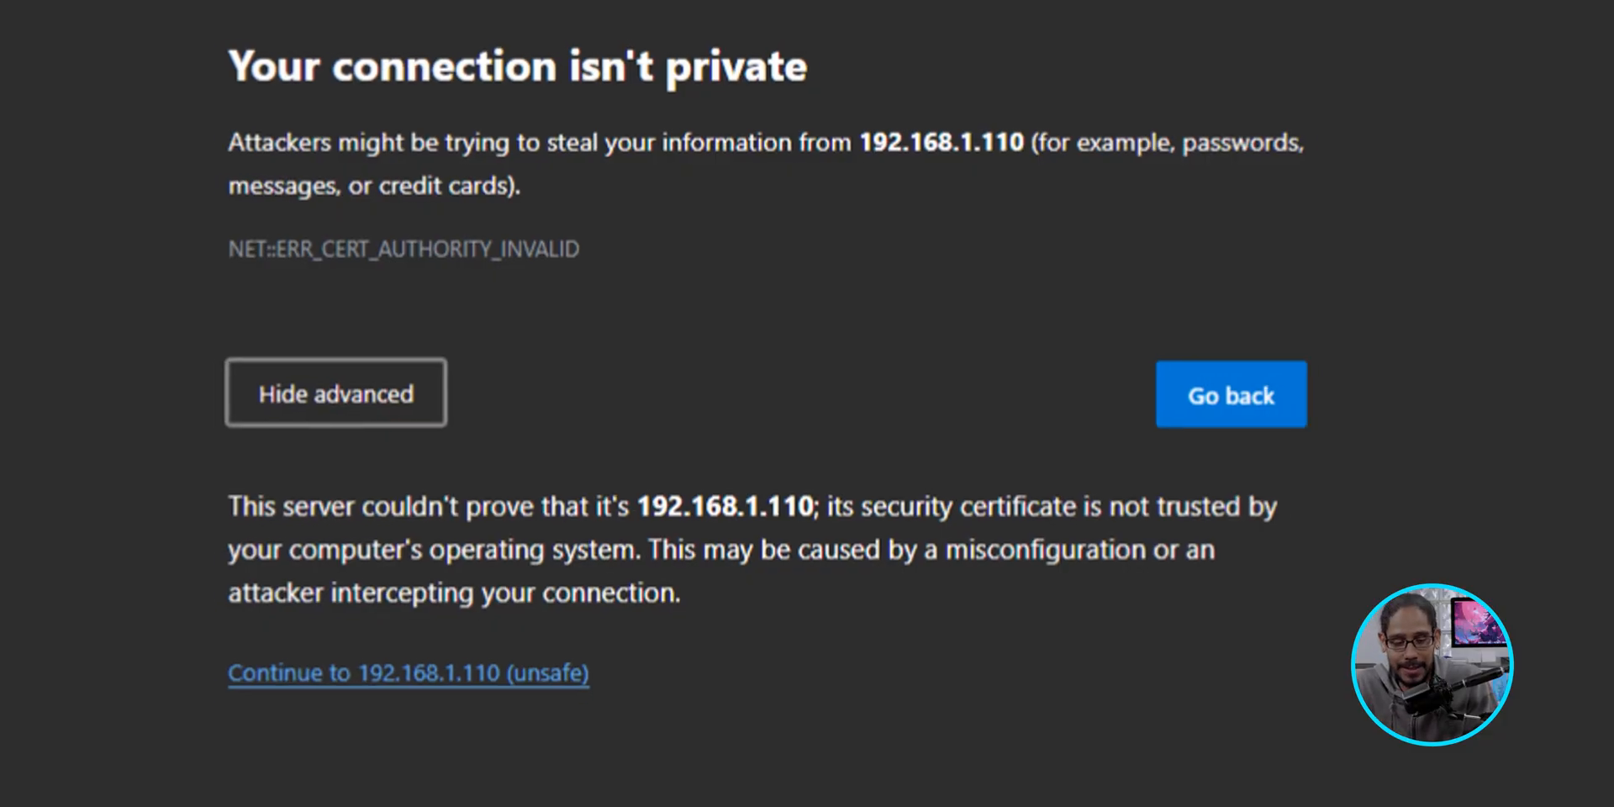
{"action": "left_click", "coordinate": [406, 672]}
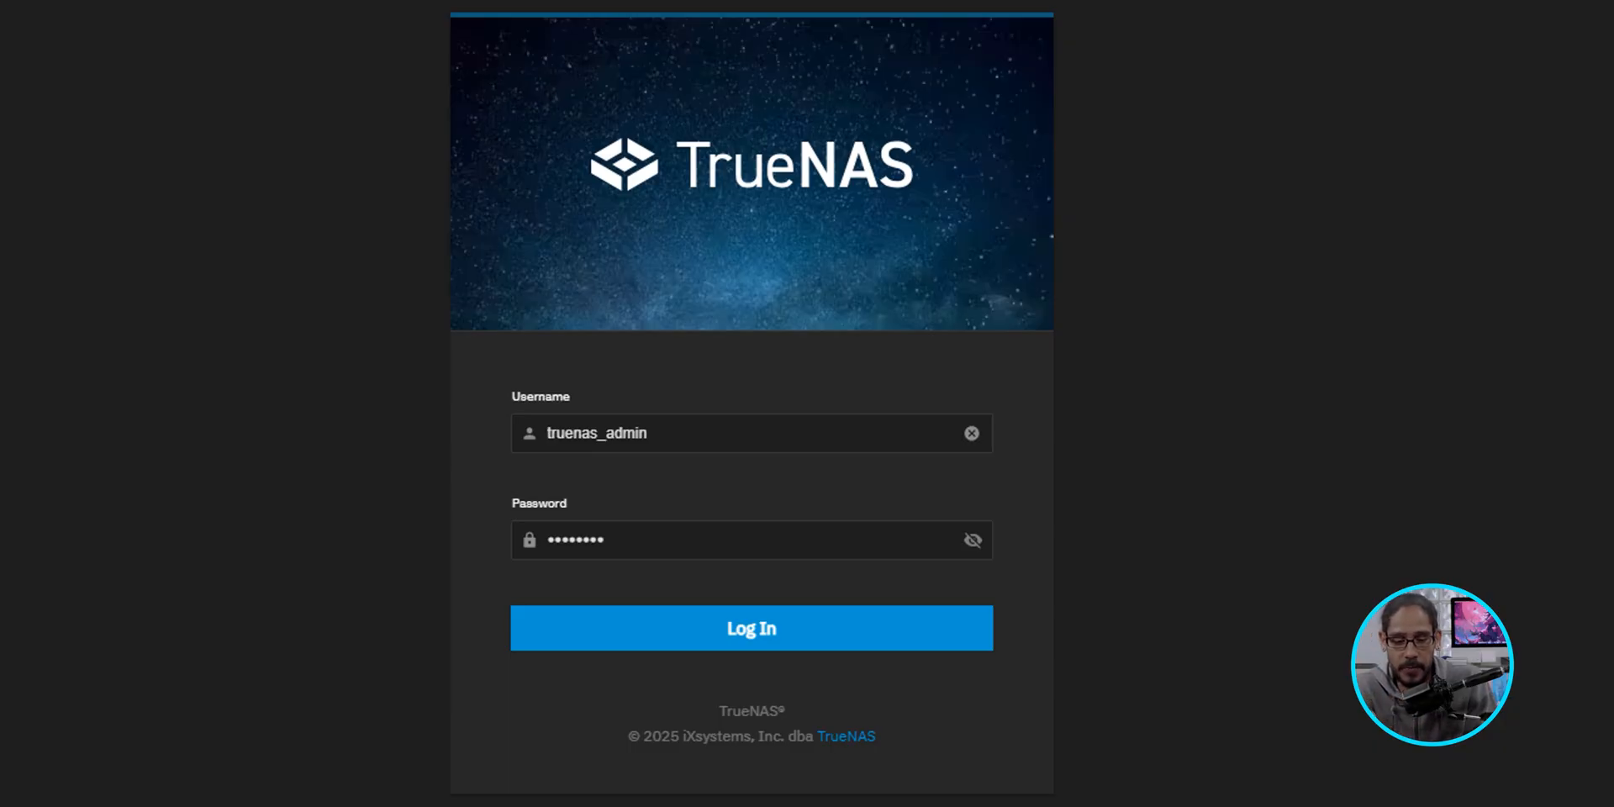
{"action": "left_click", "coordinate": [750, 628]}
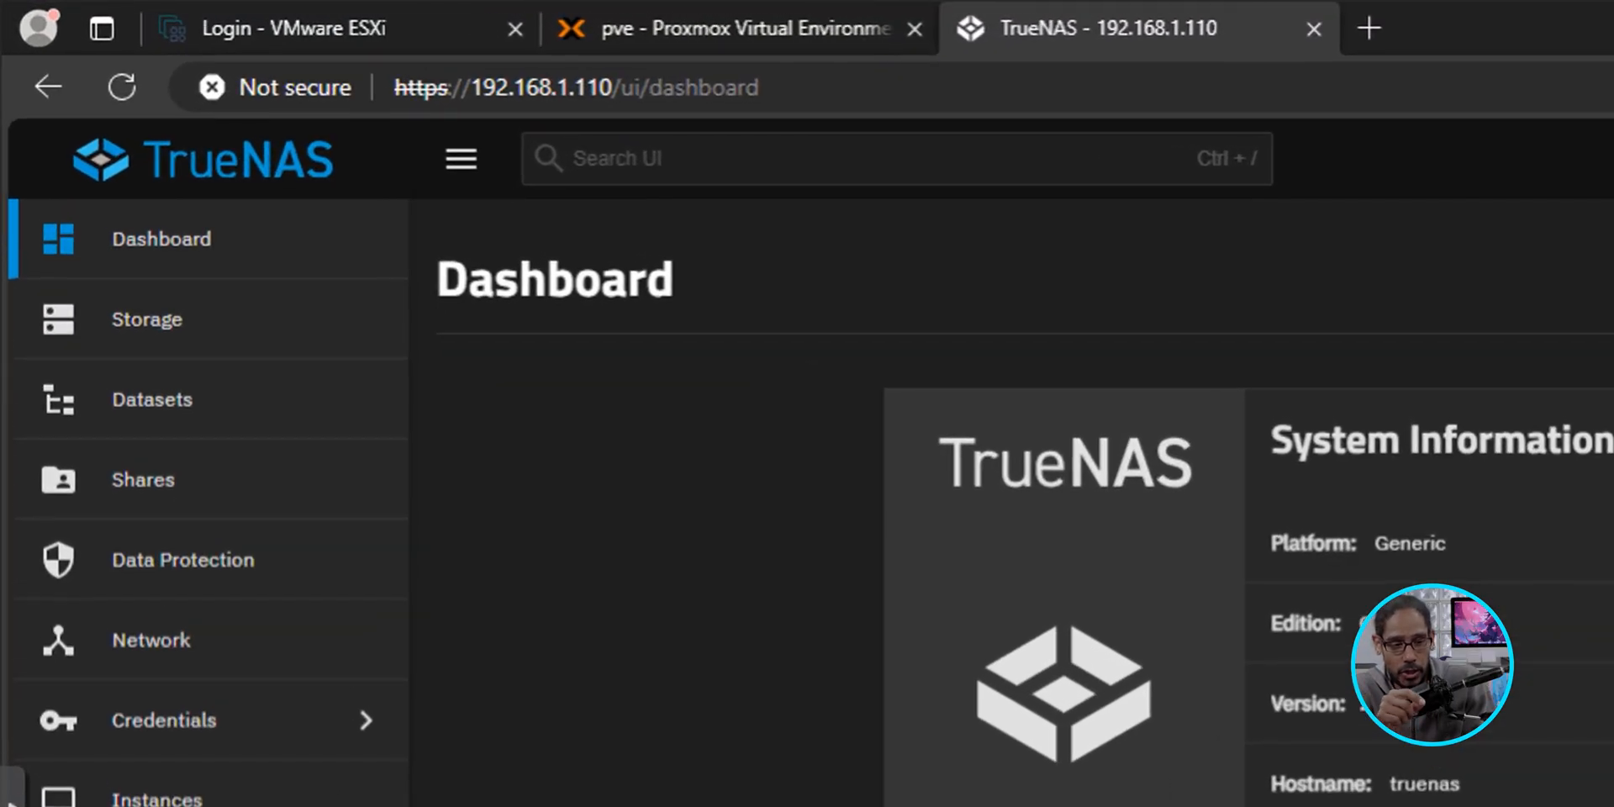
- Start a new storage pool named vm-storage from the Storage page
{"action": "left_click", "coordinate": [146, 318]}
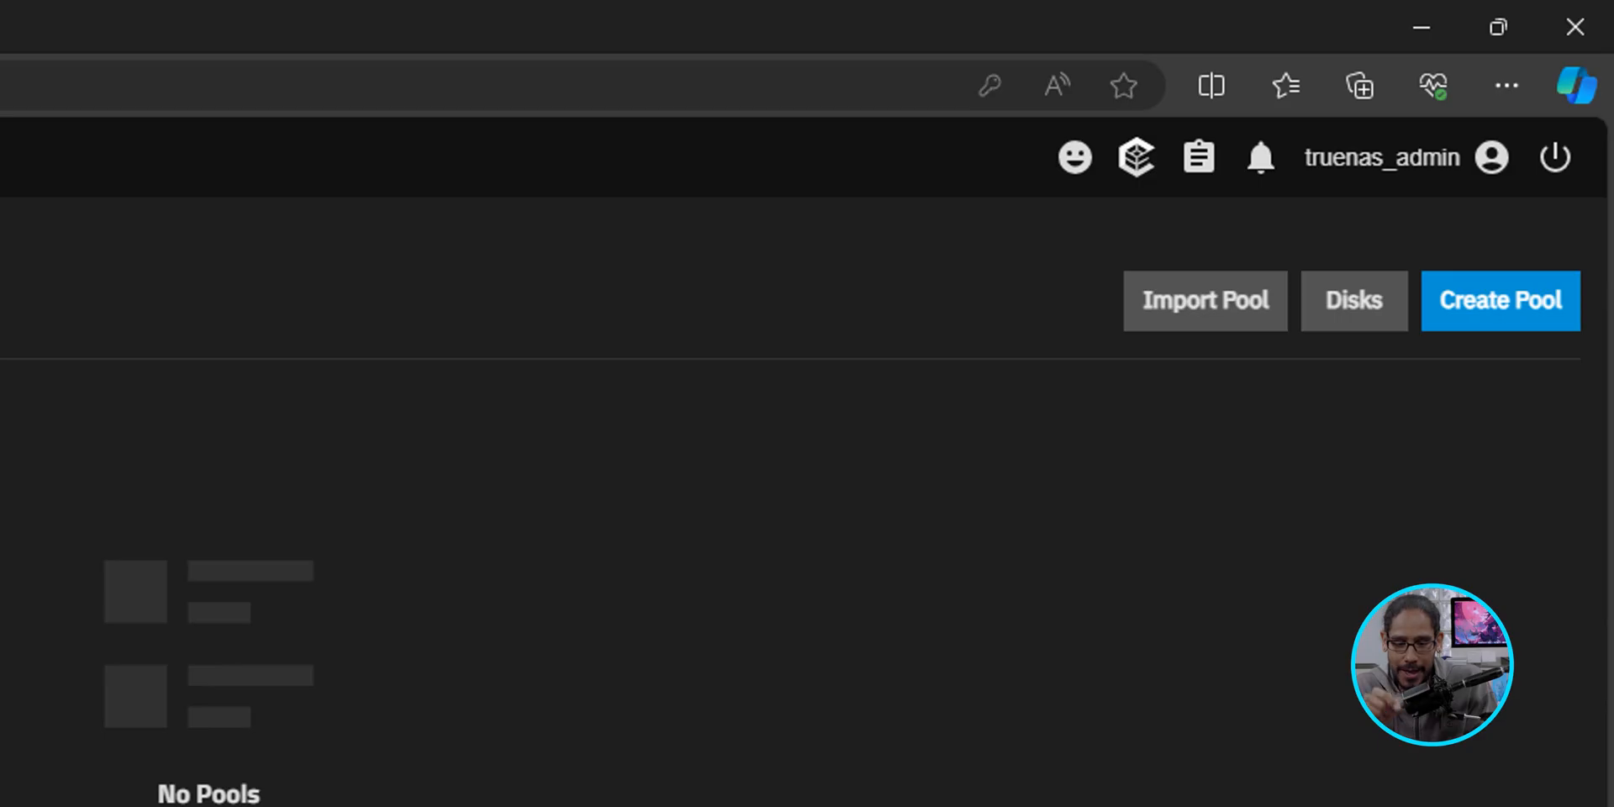
{"action": "left_click", "coordinate": [1498, 301]}
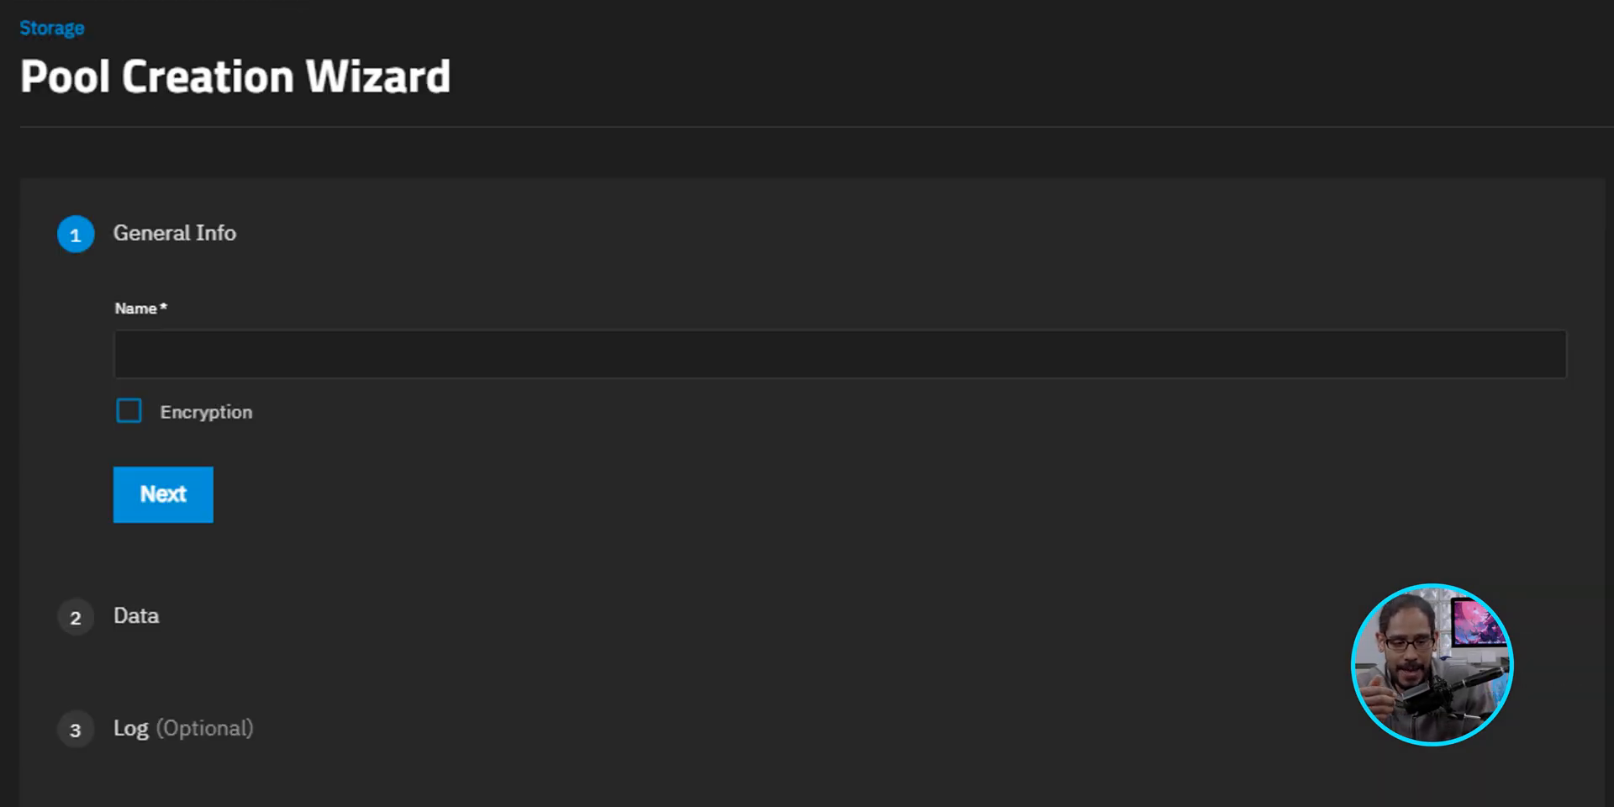
{"action": "type", "text": "vm-storage"}
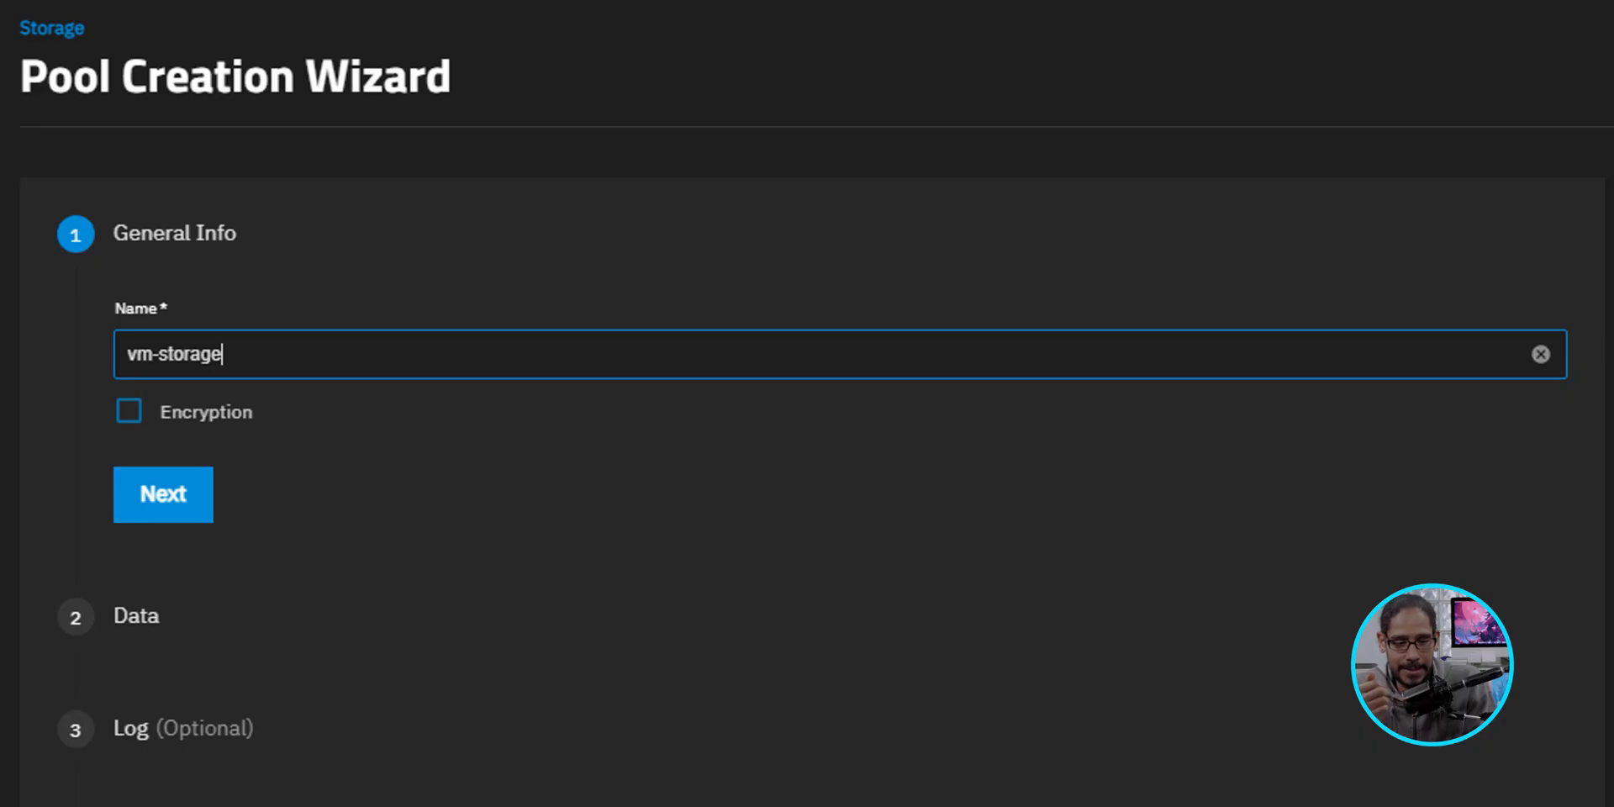
{"action": "left_click", "coordinate": [163, 494]}
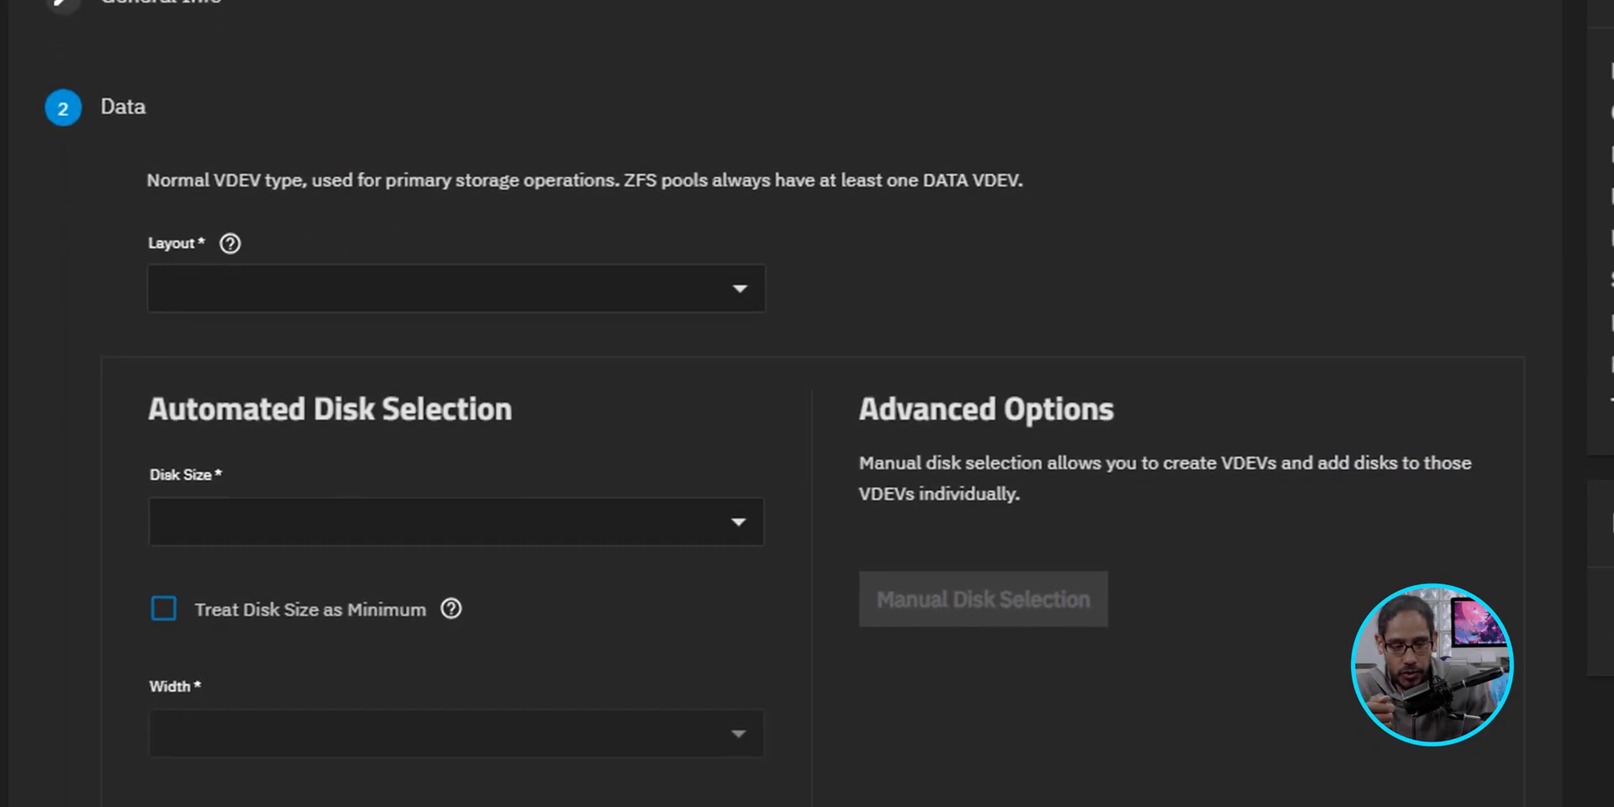
- Lay out one RAIDZ3 vdev of five 25 GiB disks and go to review
{"action": "left_click", "coordinate": [453, 287]}
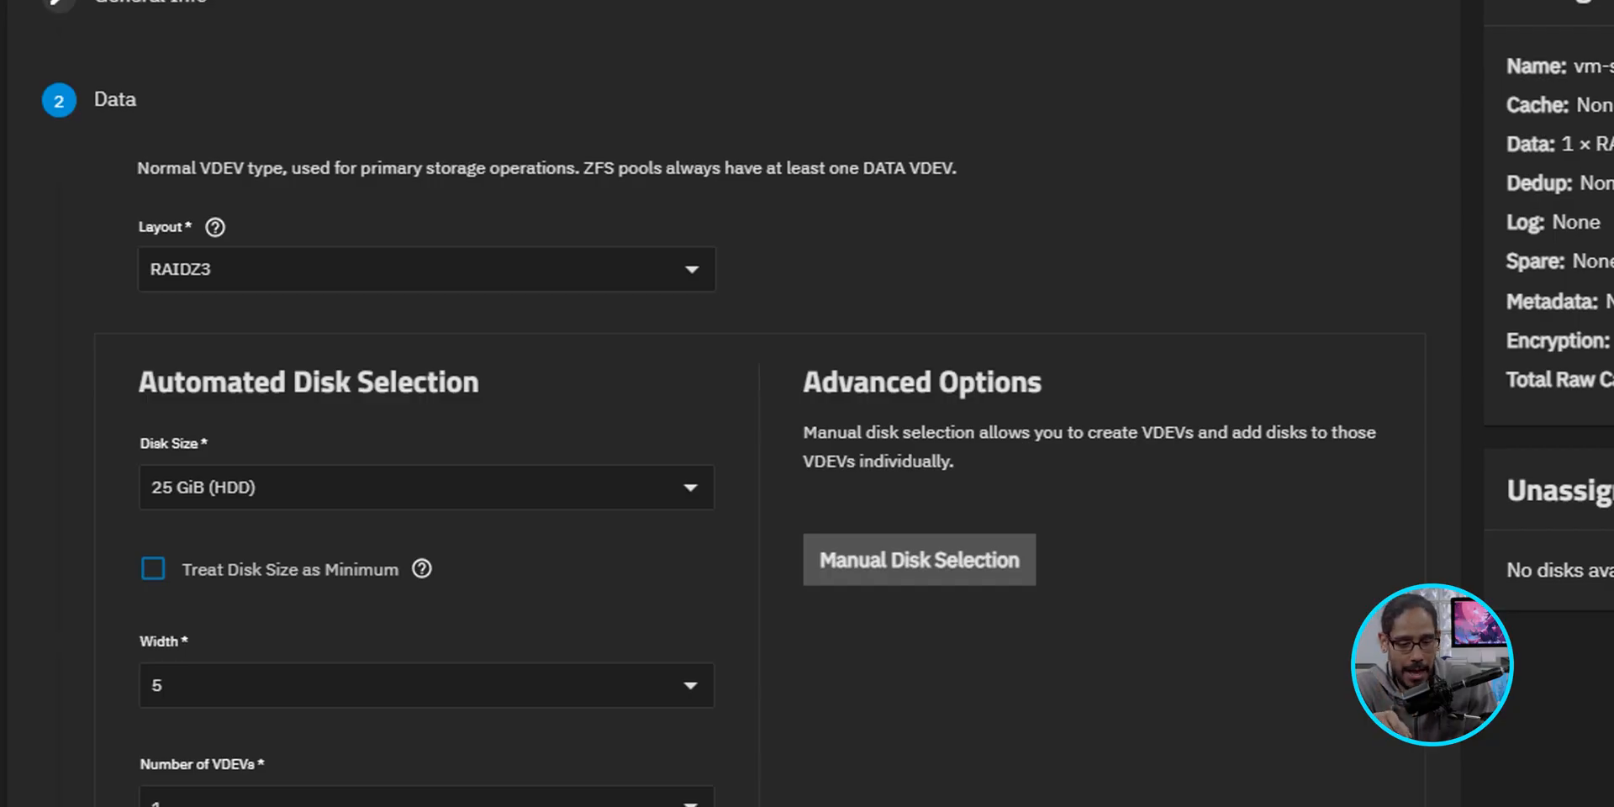
{"action": "scroll", "scroll_direction": "down", "scroll_amount": 3}
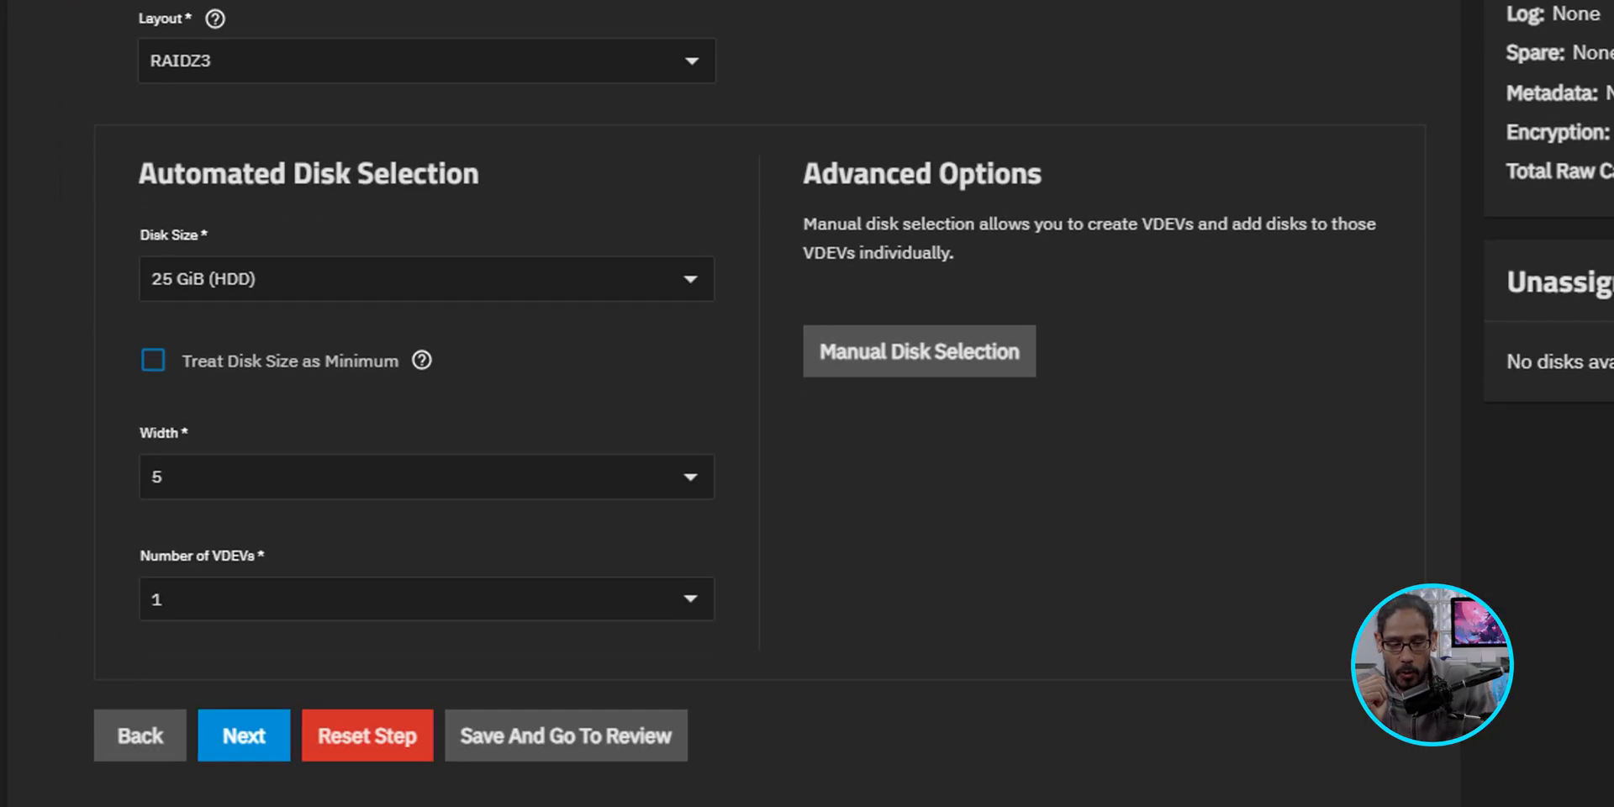
{"action": "scroll", "scroll_direction": "down", "scroll_amount": 3}
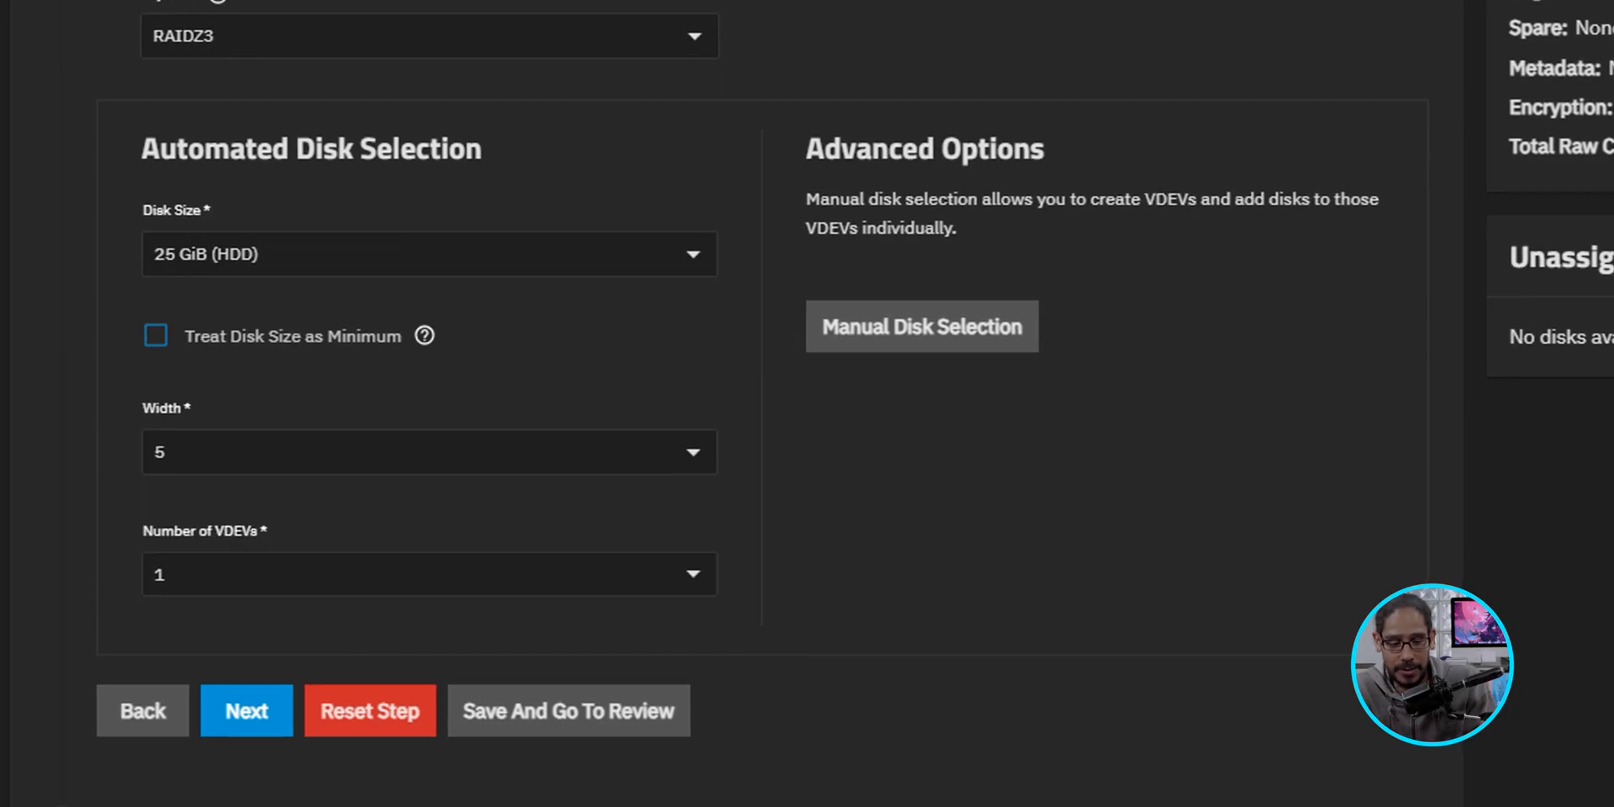
{"action": "left_click", "coordinate": [246, 710]}
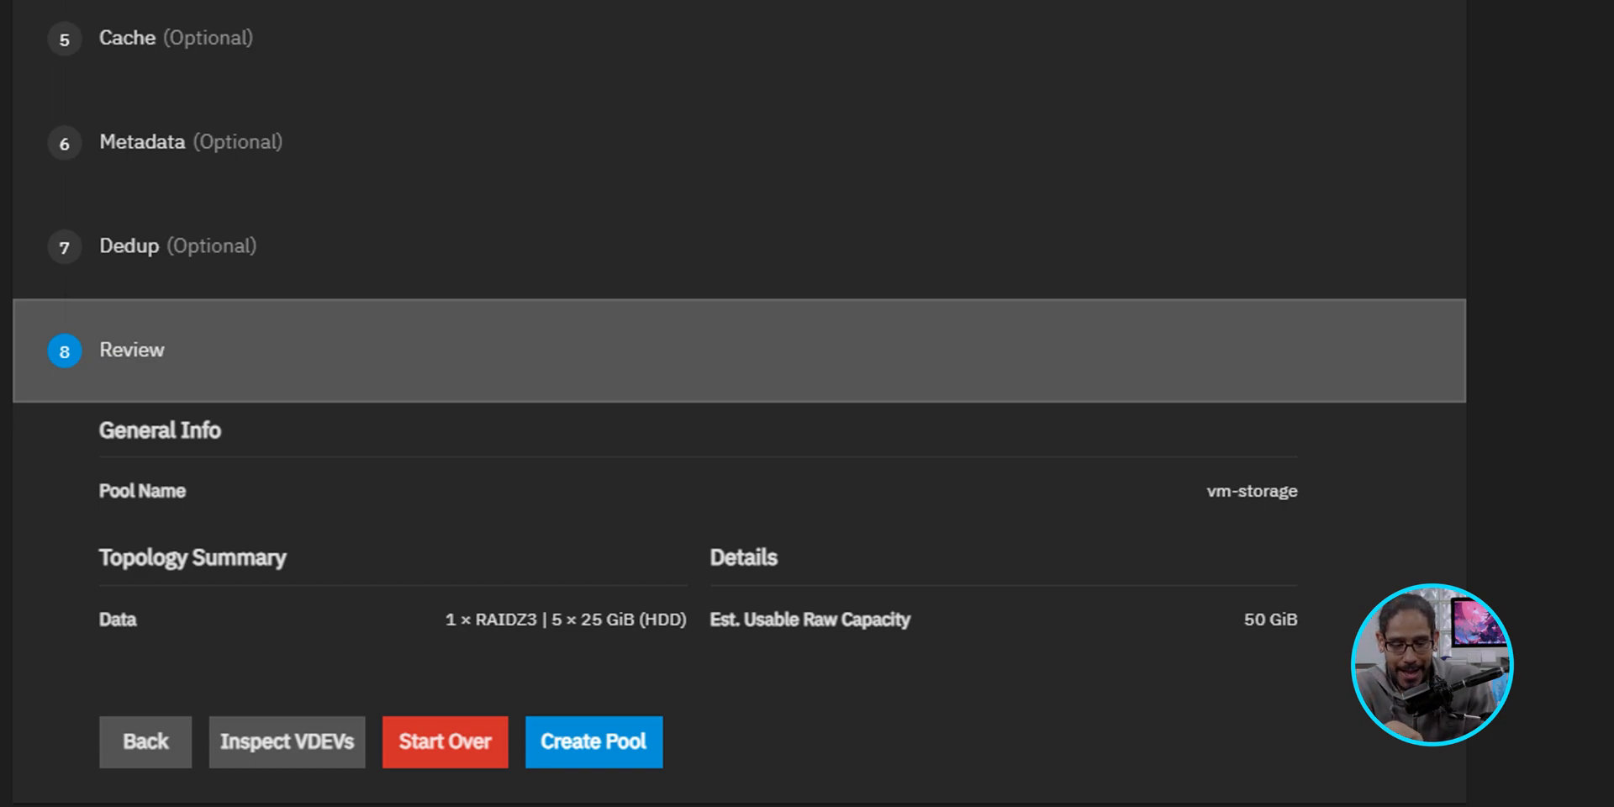
- Create the vm-storage pool, confirming the warning that its disks will be erased
{"action": "left_click", "coordinate": [594, 741]}
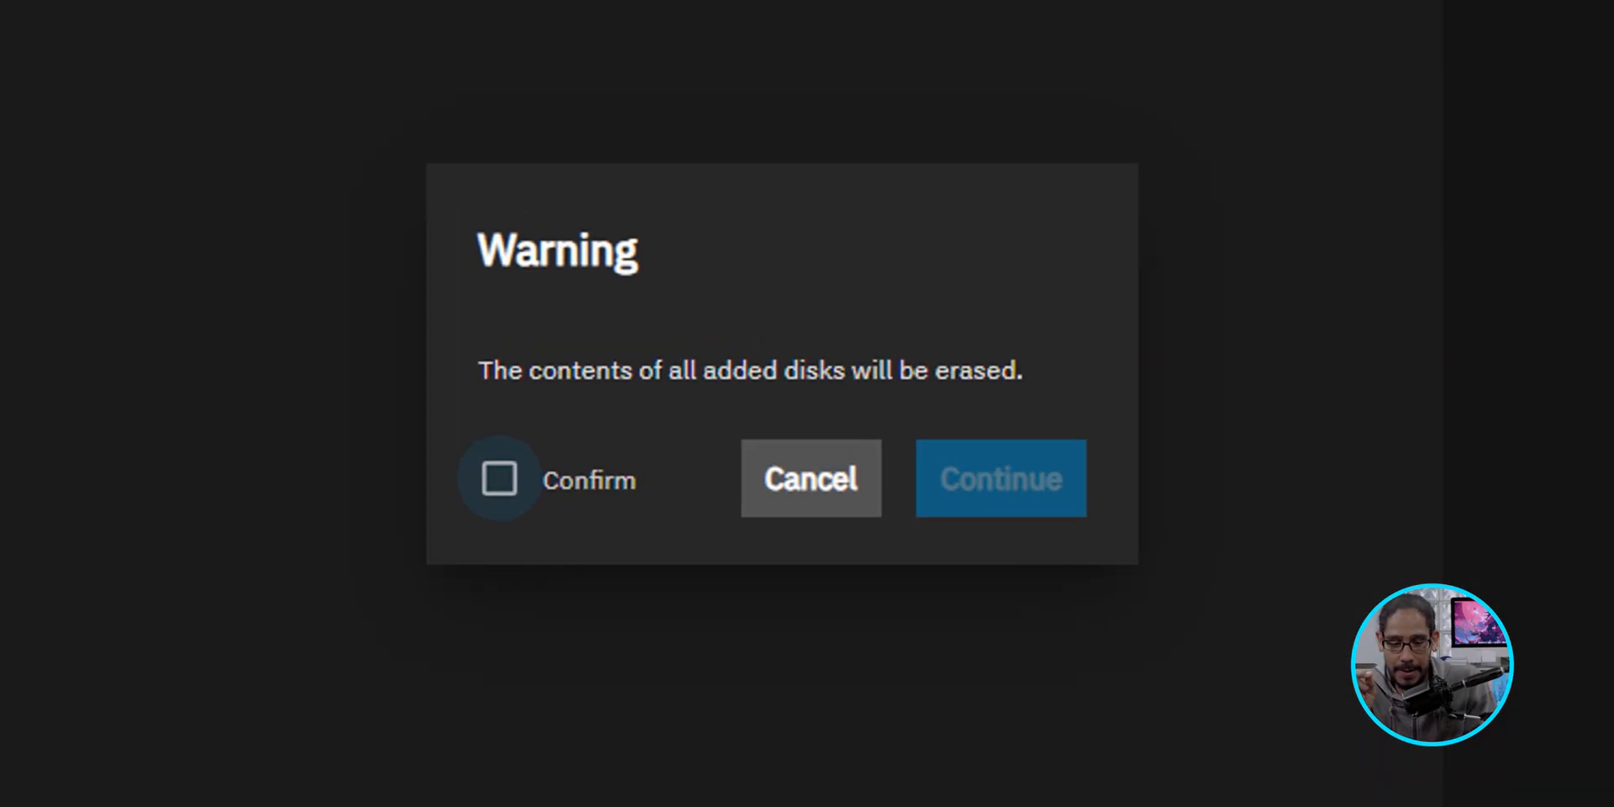
{"action": "left_click", "coordinate": [501, 479]}
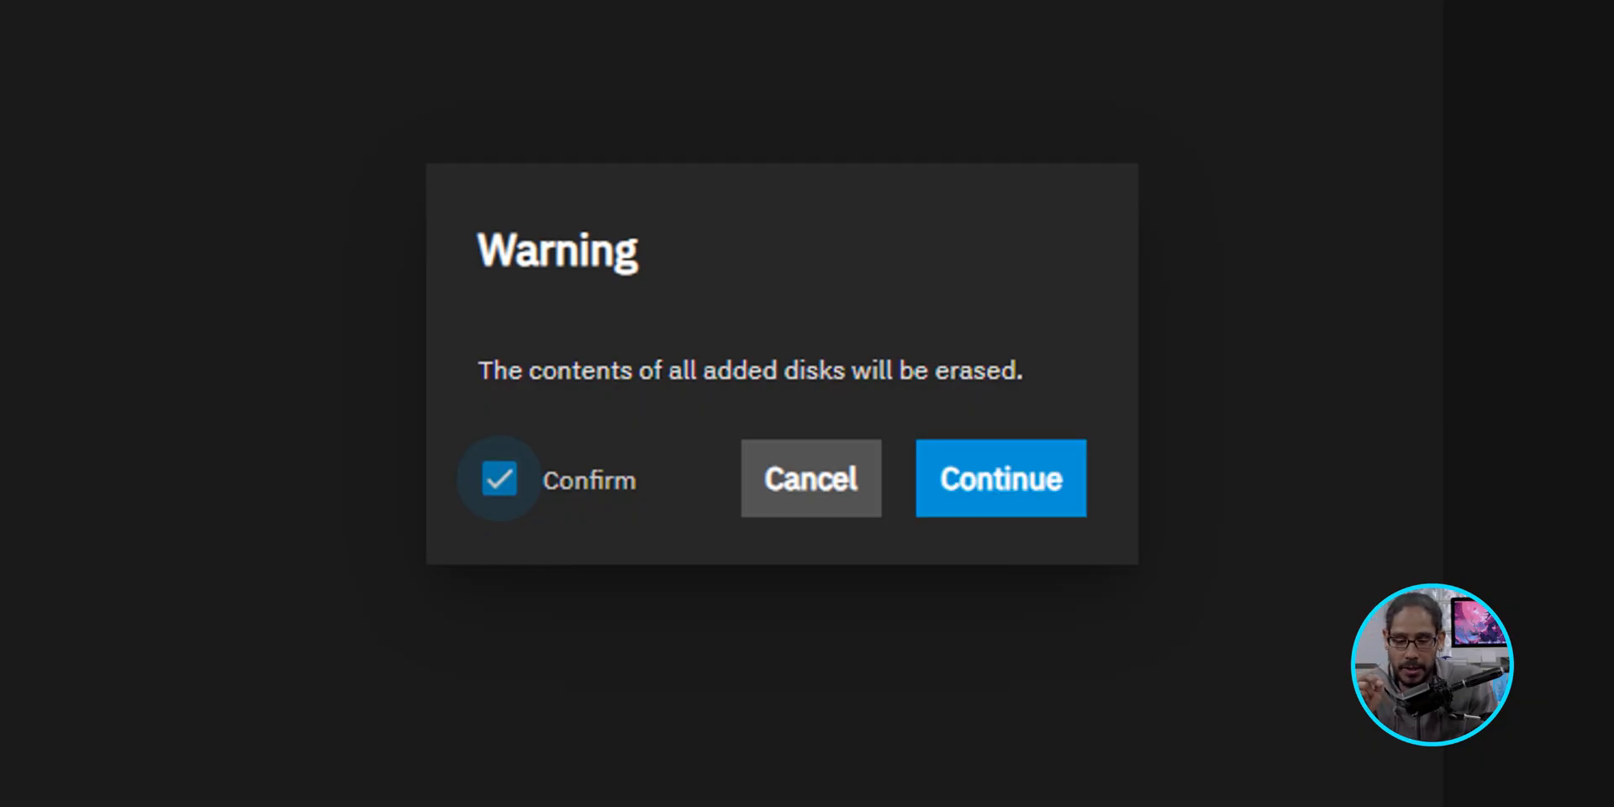
{"action": "left_click", "coordinate": [999, 478]}
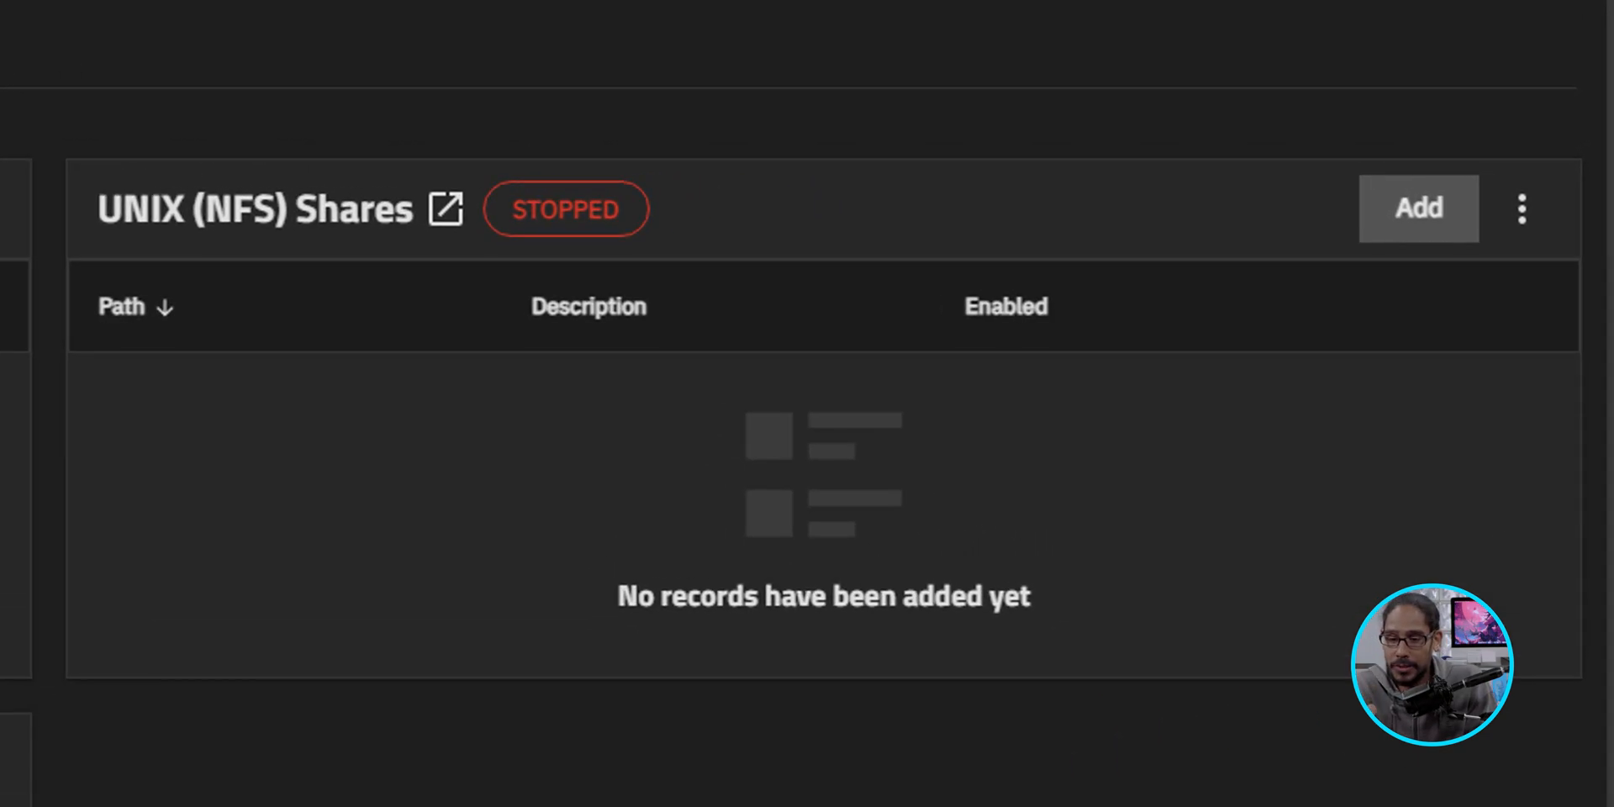
- Add a new UNIX (NFS) share with its path set to /mnt/vm-storage
{"action": "left_click", "coordinate": [1417, 208]}
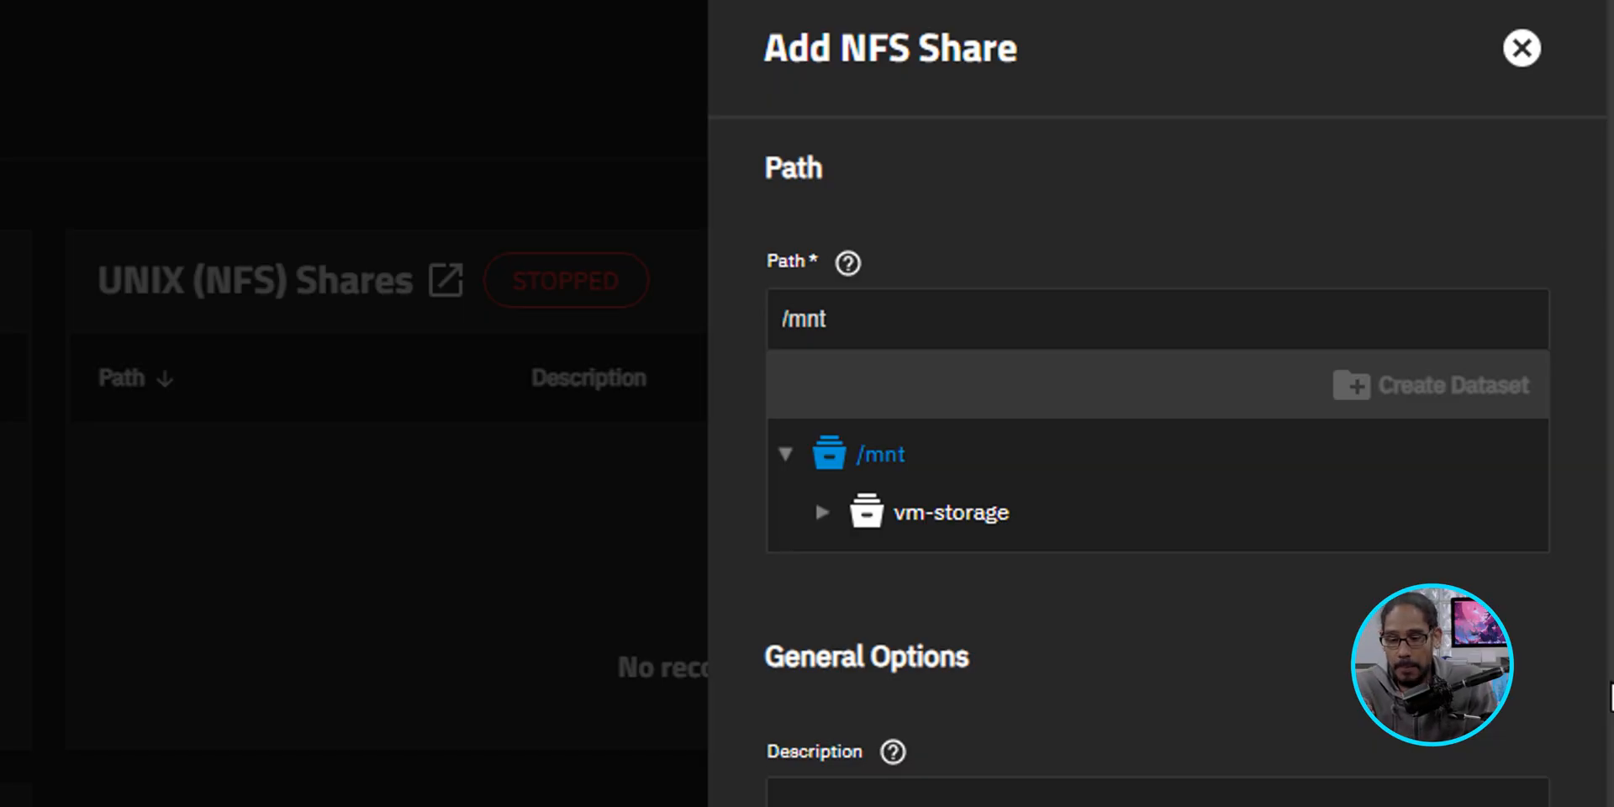
{"action": "left_click", "coordinate": [952, 511]}
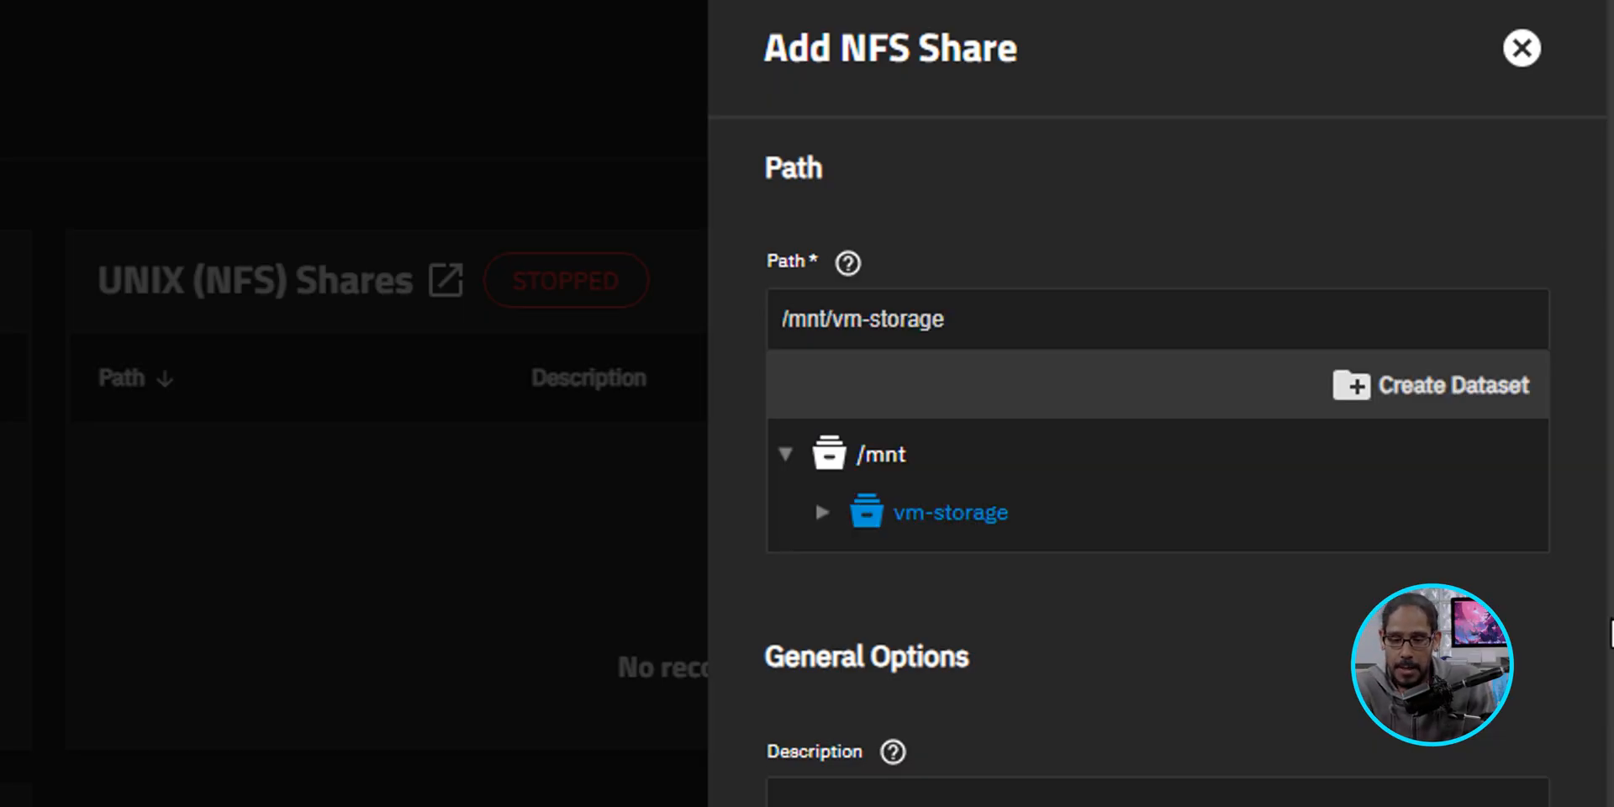
{"action": "scroll", "scroll_direction": "down", "scroll_amount": 3}
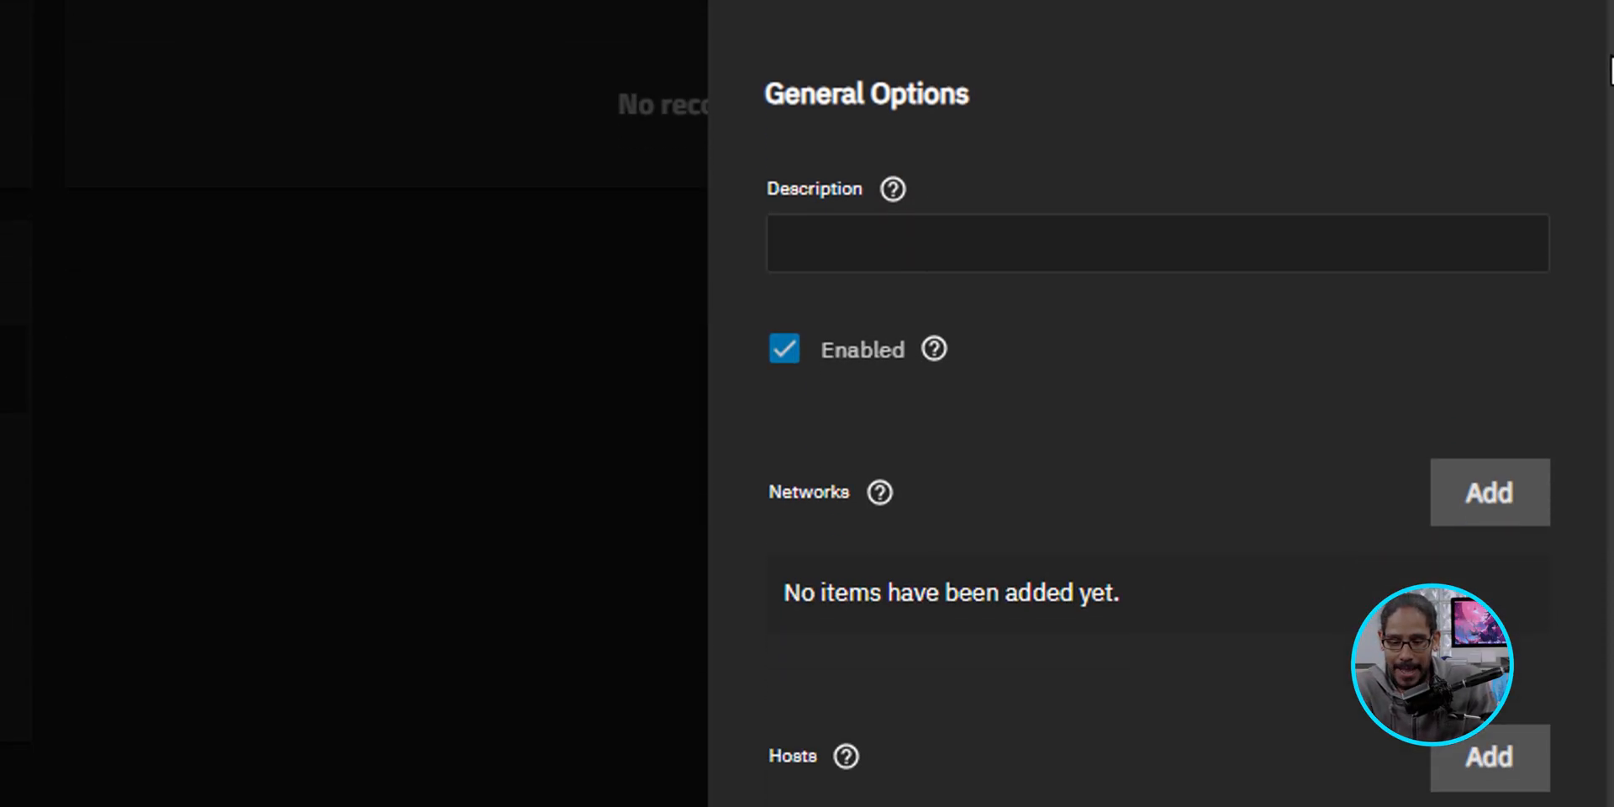
{"action": "scroll", "scroll_direction": "down", "scroll_amount": 3}
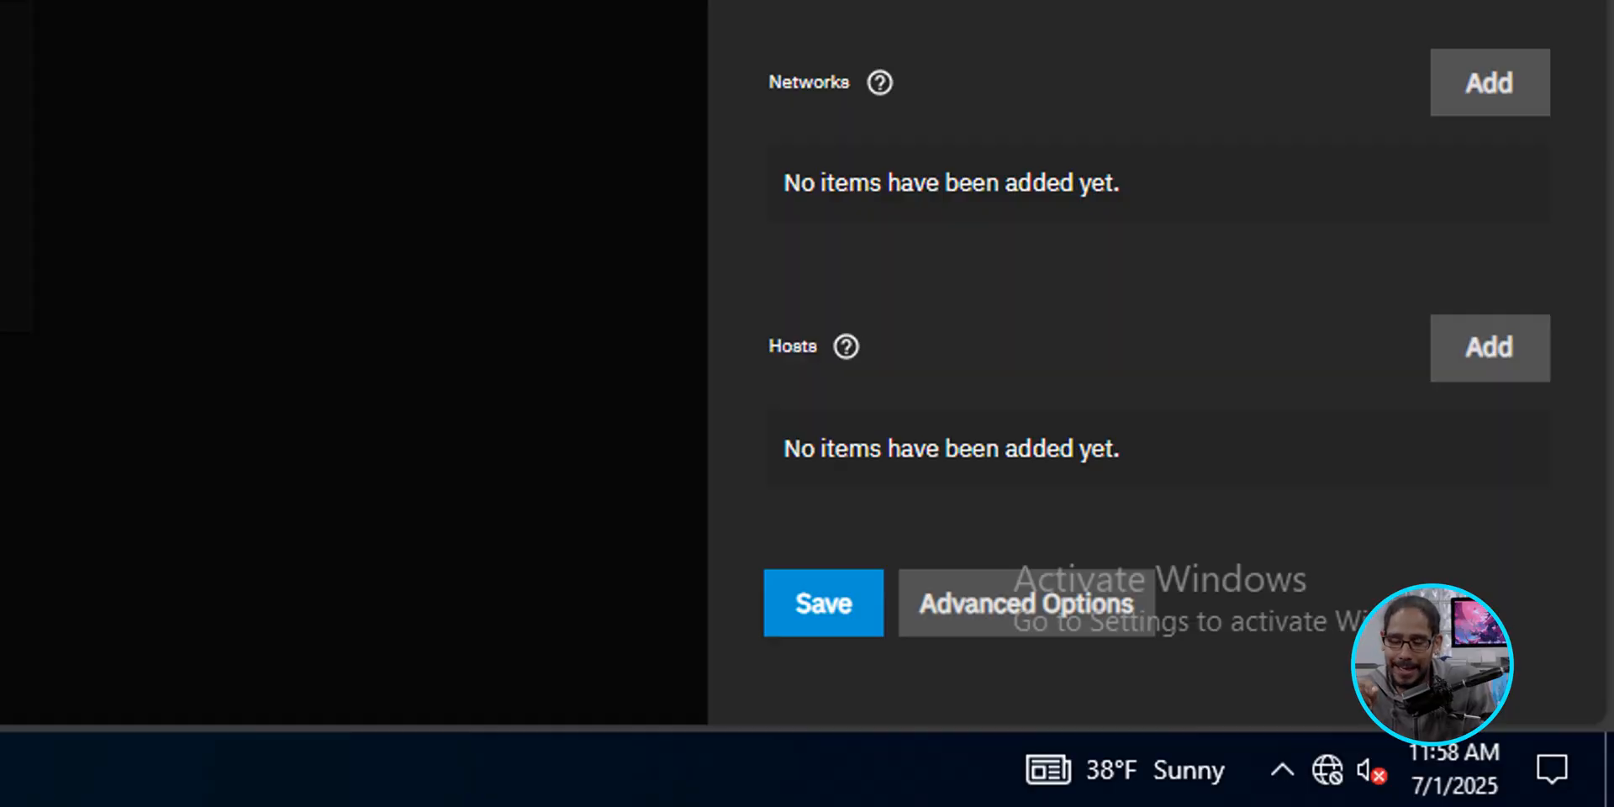
- Save the /mnt/vm-storage share, accept the root-level dataset warning, and start the NFS service
{"action": "left_click", "coordinate": [823, 603]}
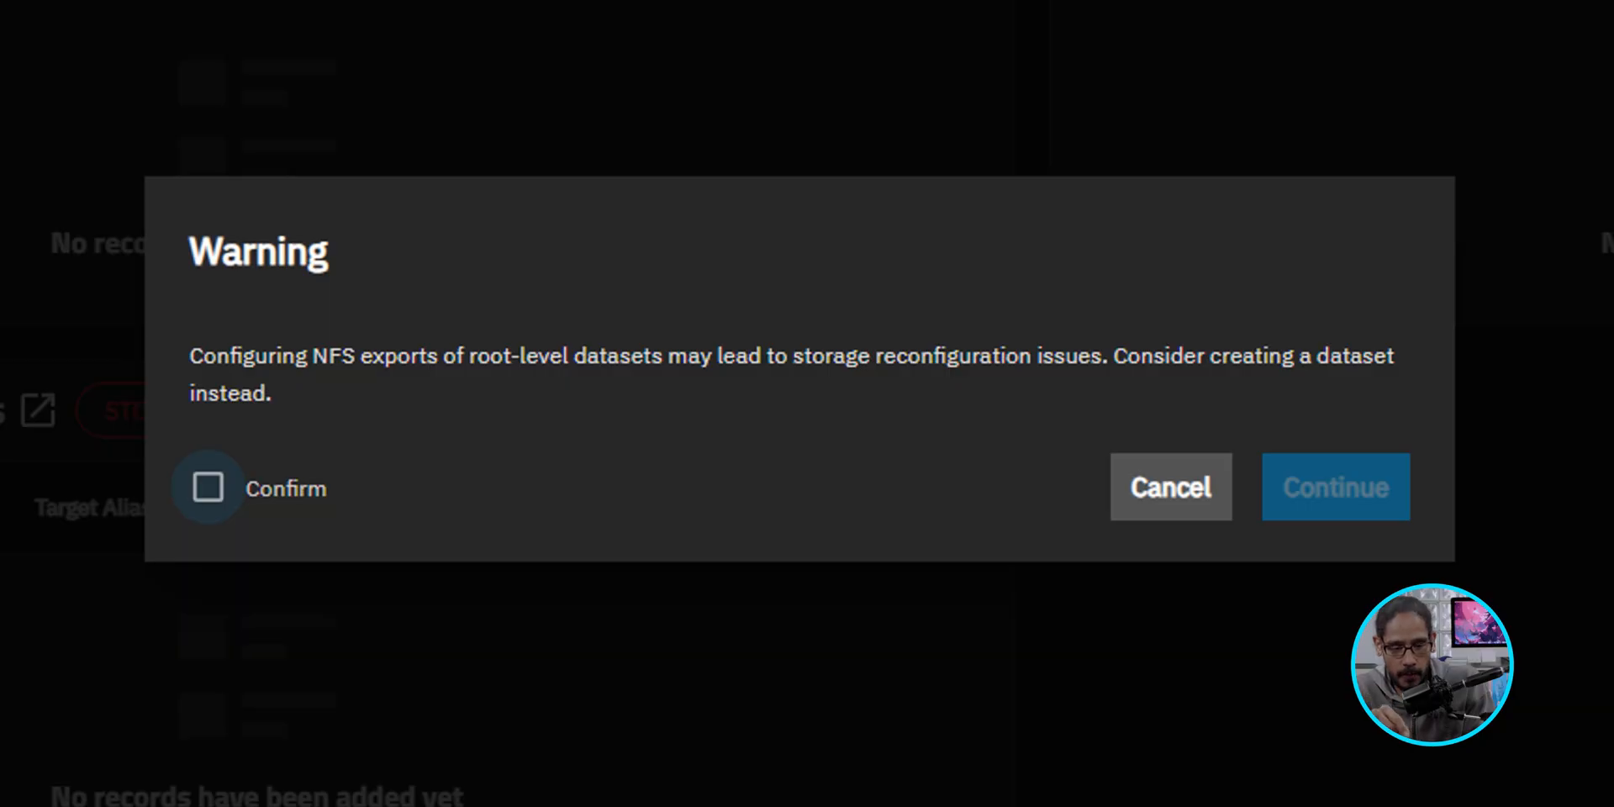
{"action": "left_click", "coordinate": [1335, 487]}
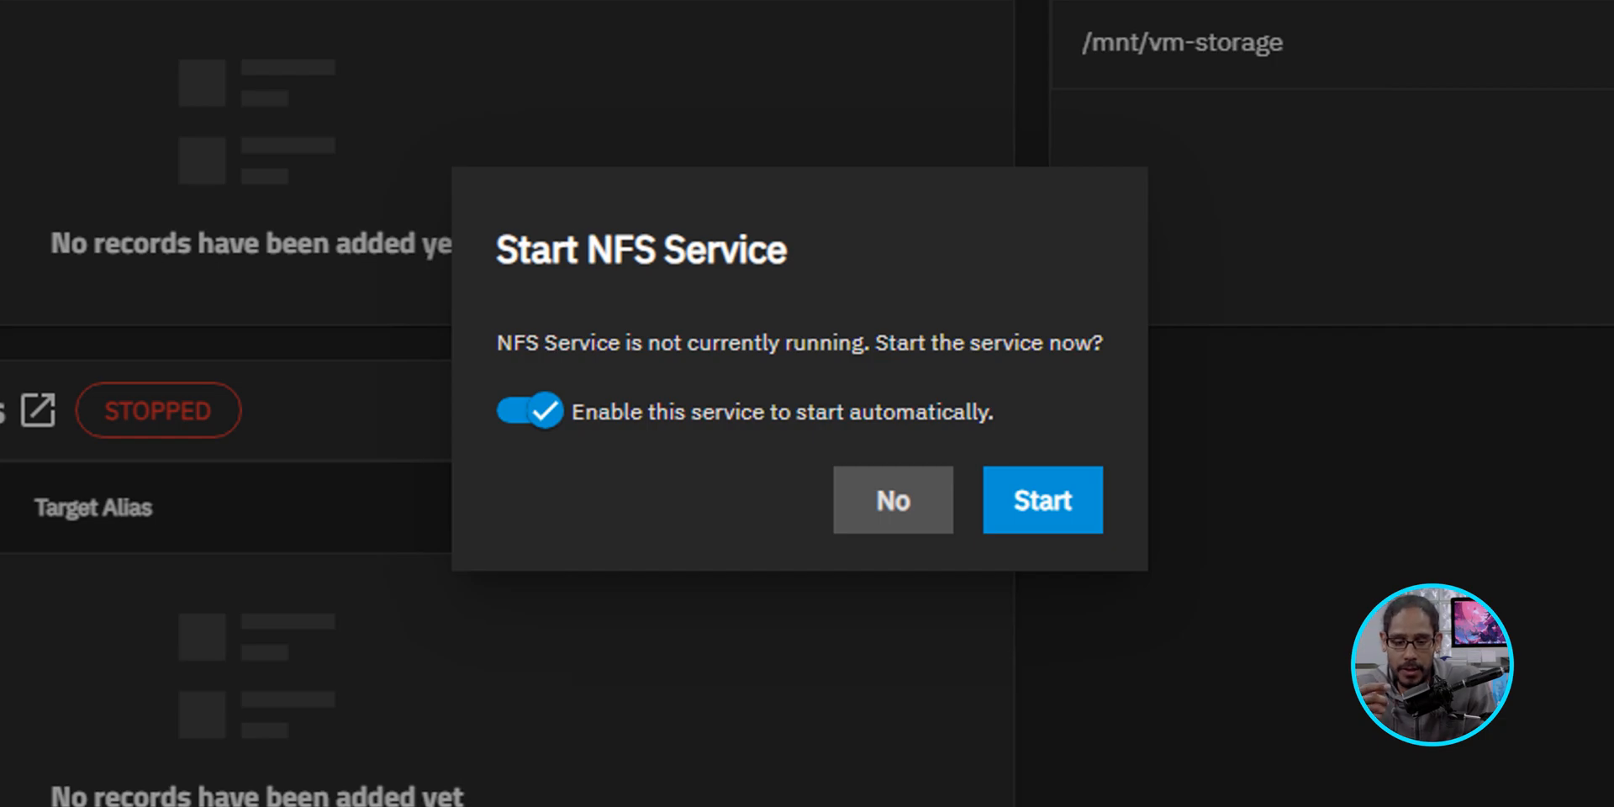
{"action": "left_click", "coordinate": [1041, 501]}
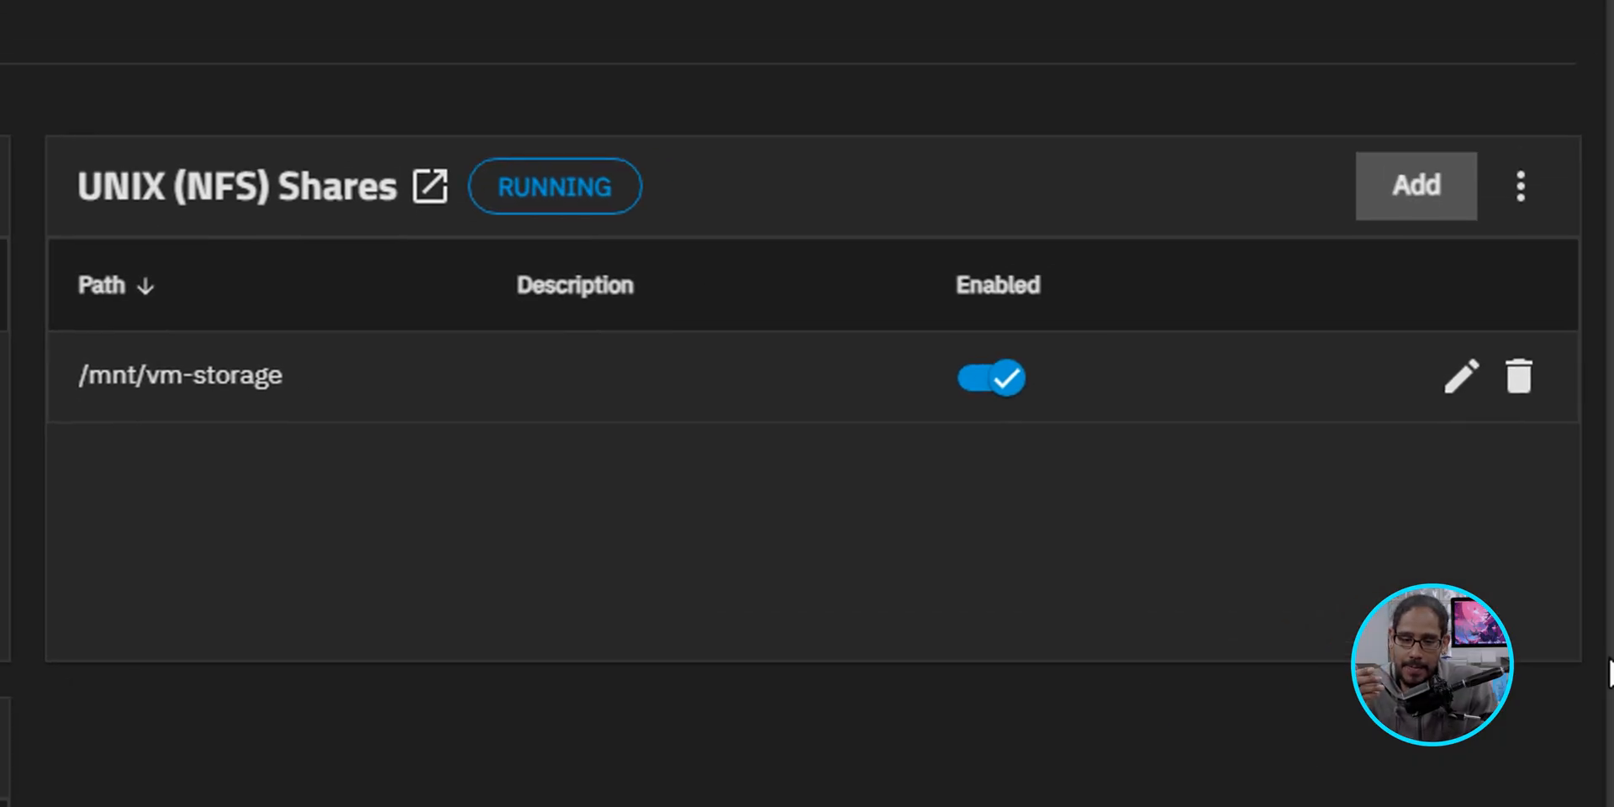